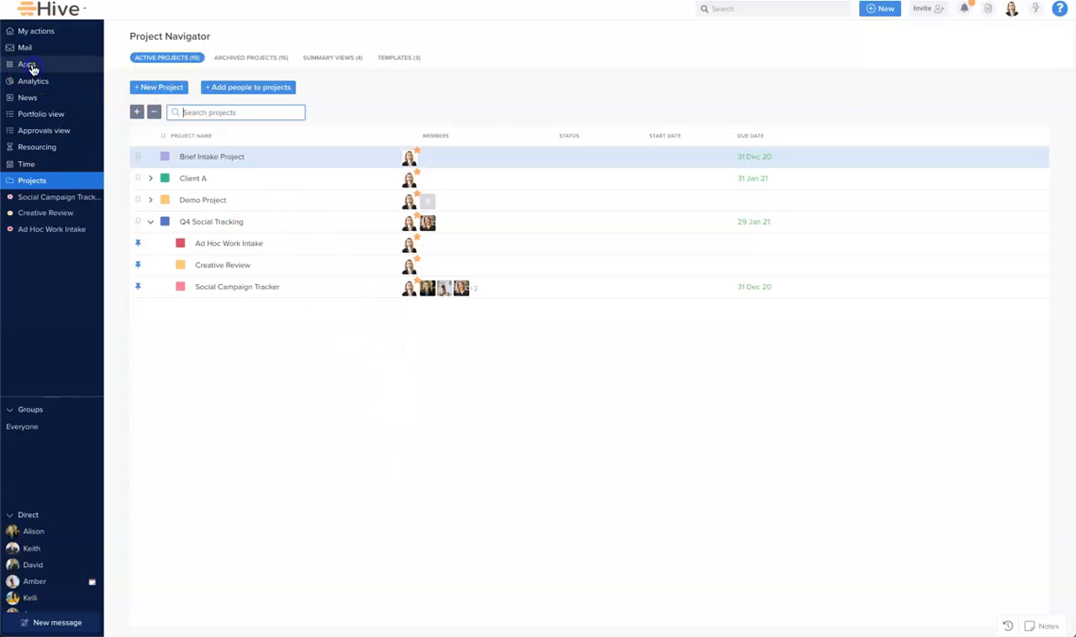
Open Apps in the sidebar to reach the Hive forms list
left_click(26, 63)
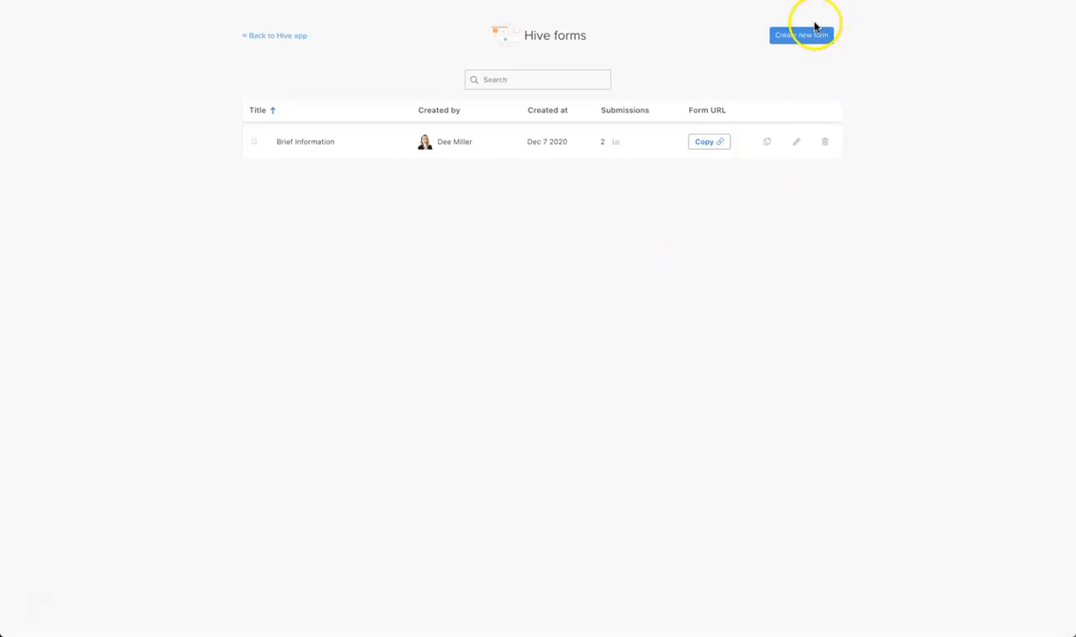
Create a form titled 'Ad Hoc Work Requests' describing it as for out-of-scope work
left_click(800, 35)
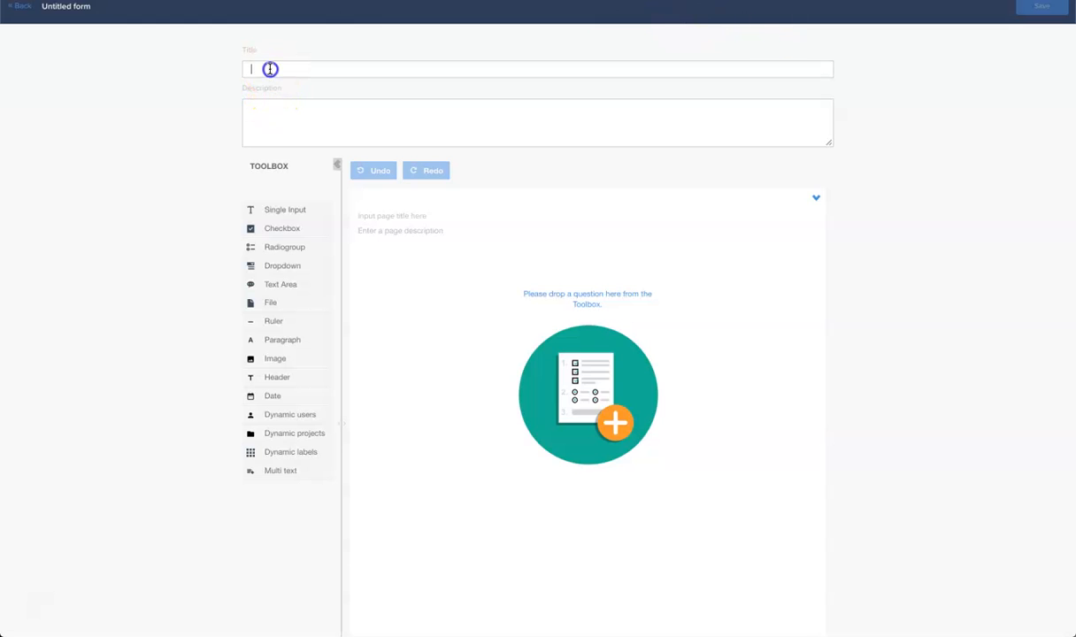
type("Ad Hoc Work Requests")
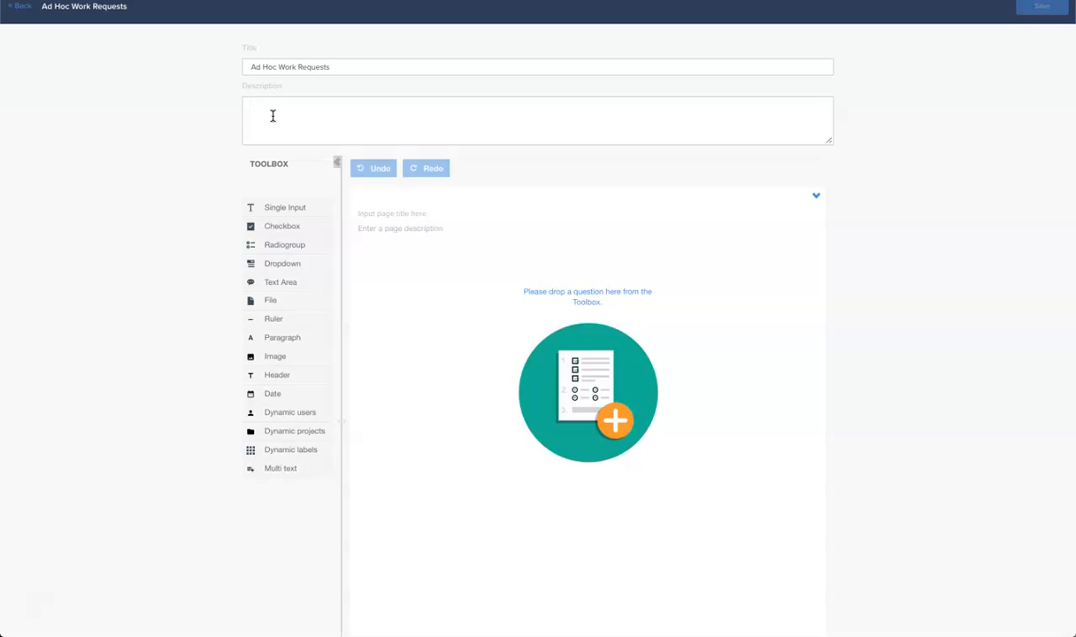
type("Ple")
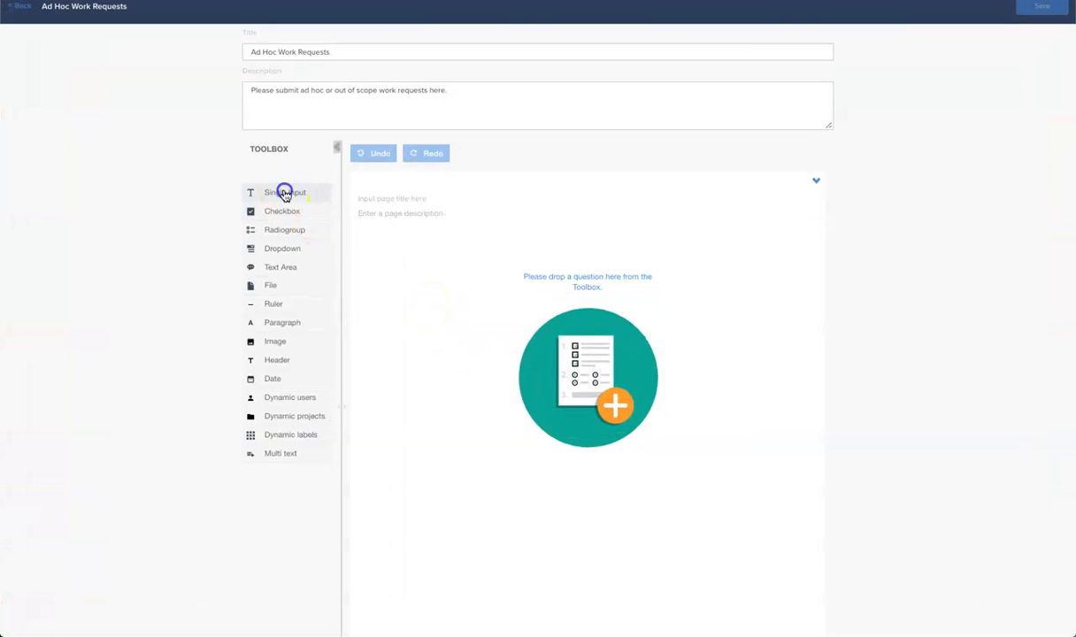
Add a required 'Client Name' single-input question mapped to action title, not description
left_click(285, 193)
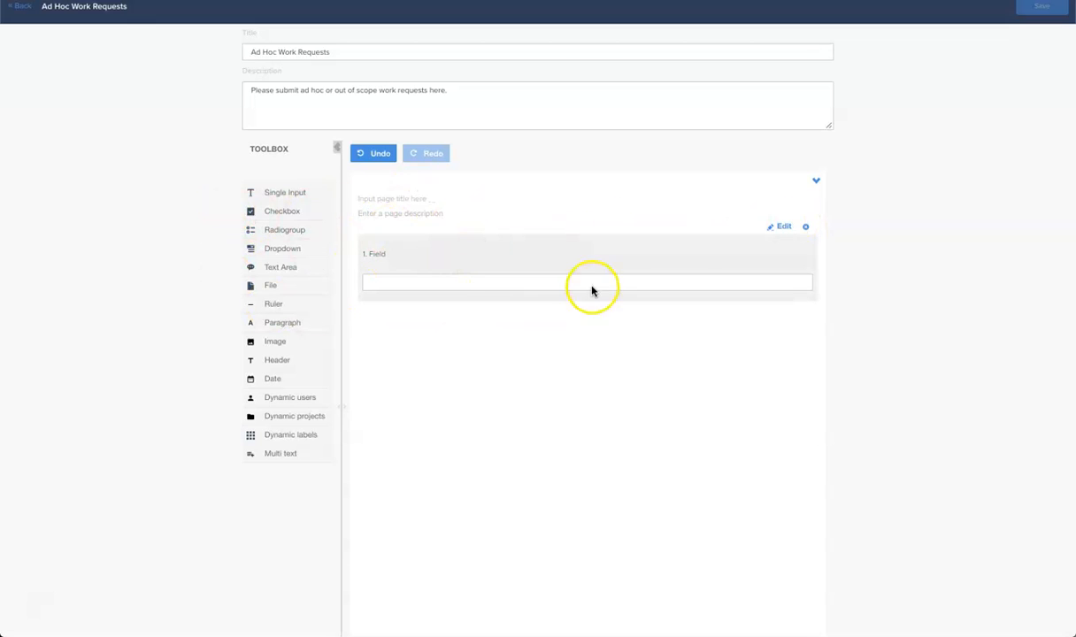
left_click(783, 226)
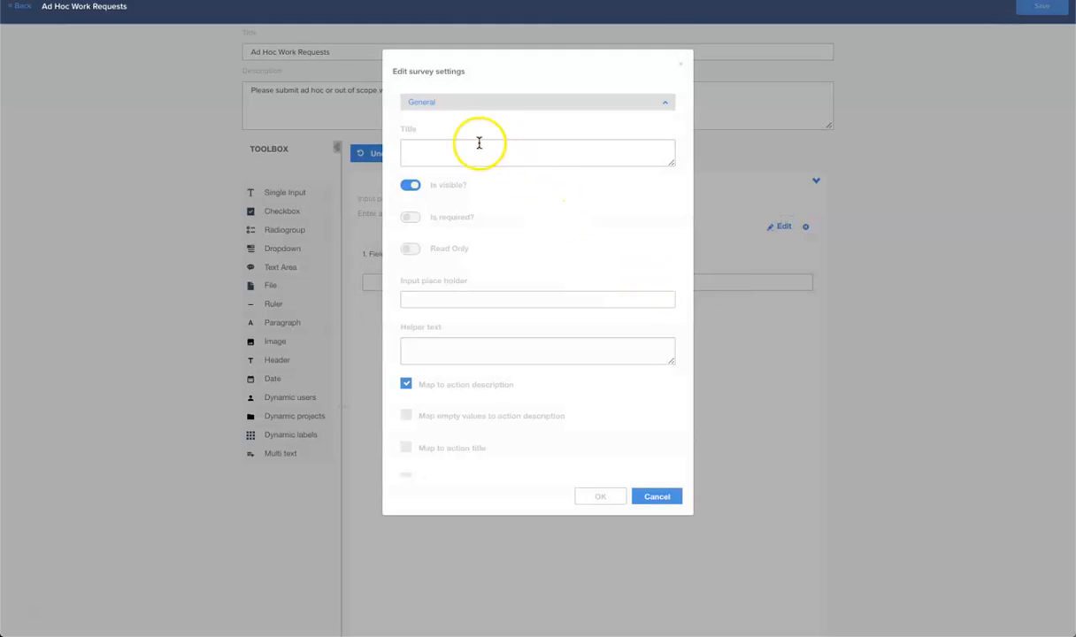
type("Client Name")
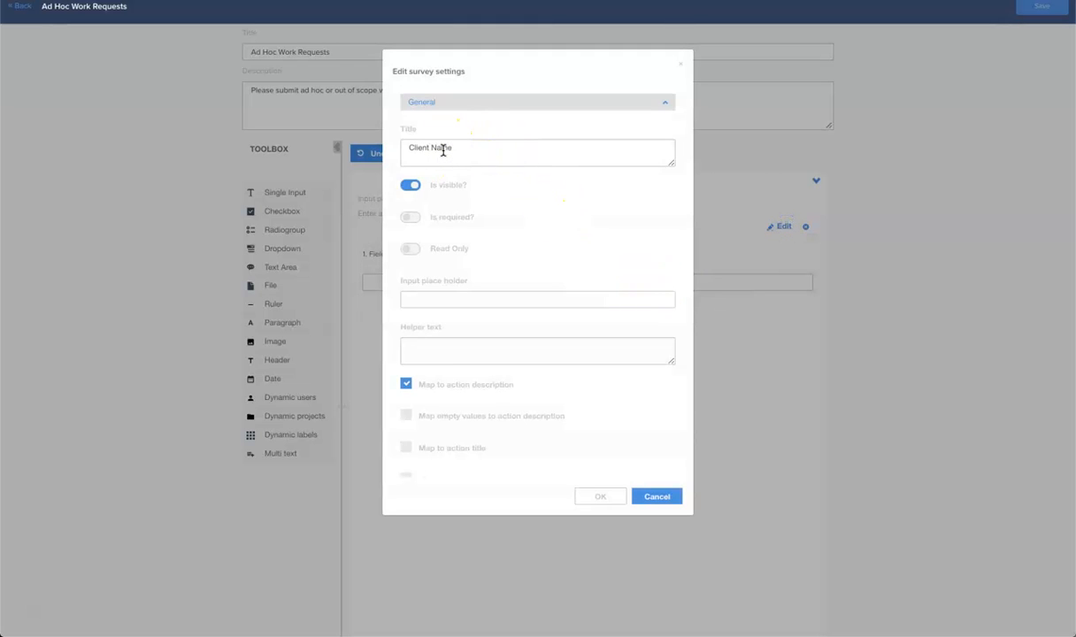
mouse_move(495, 210)
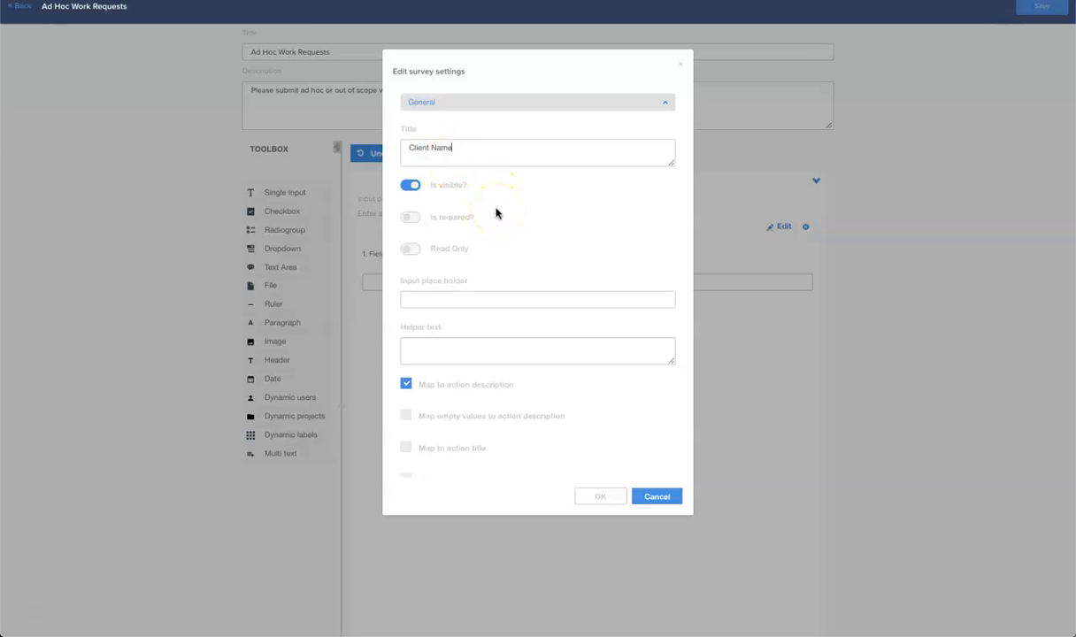
mouse_move(498, 284)
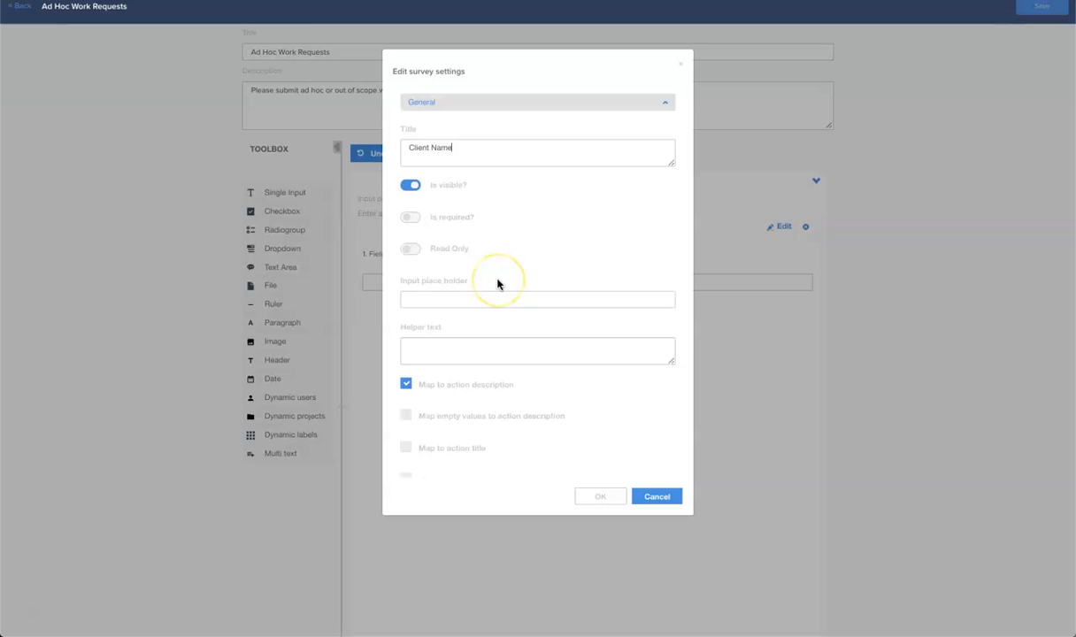
mouse_move(467, 208)
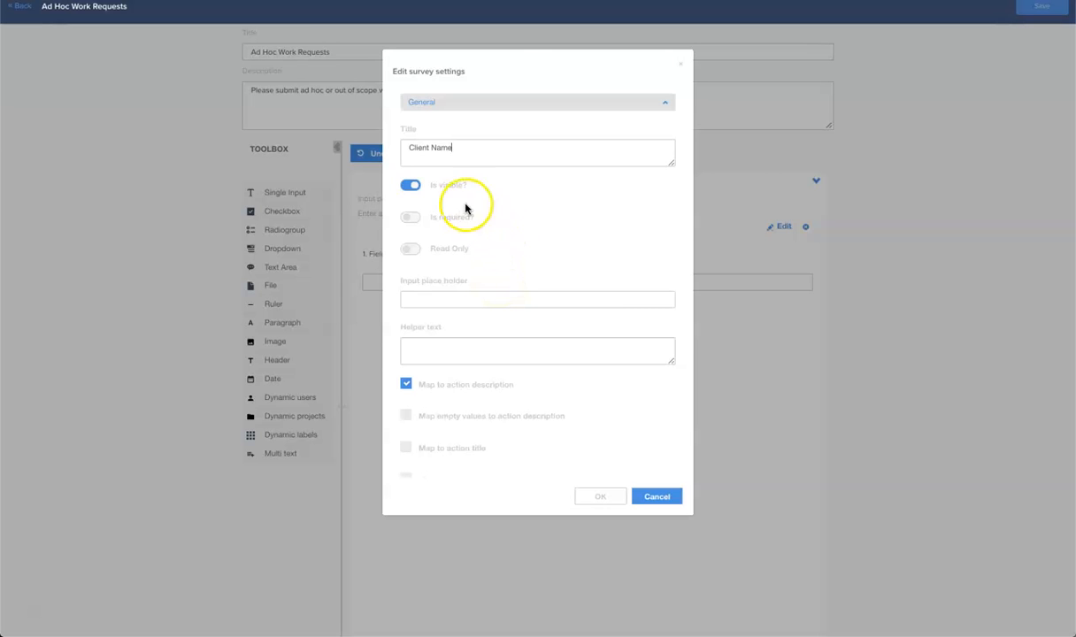
mouse_move(443, 190)
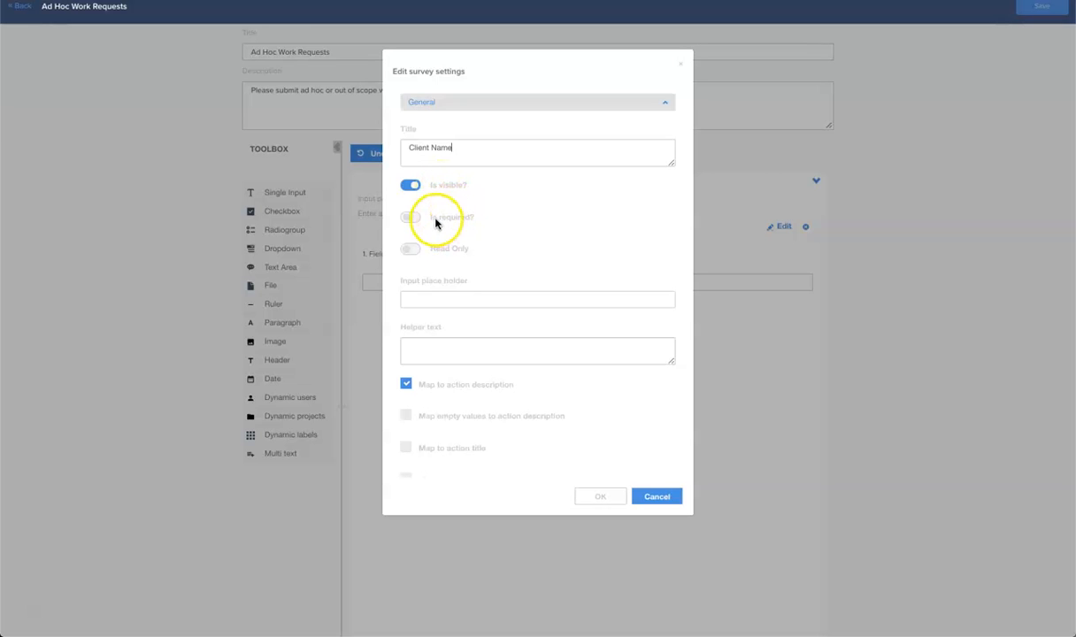
left_click(411, 217)
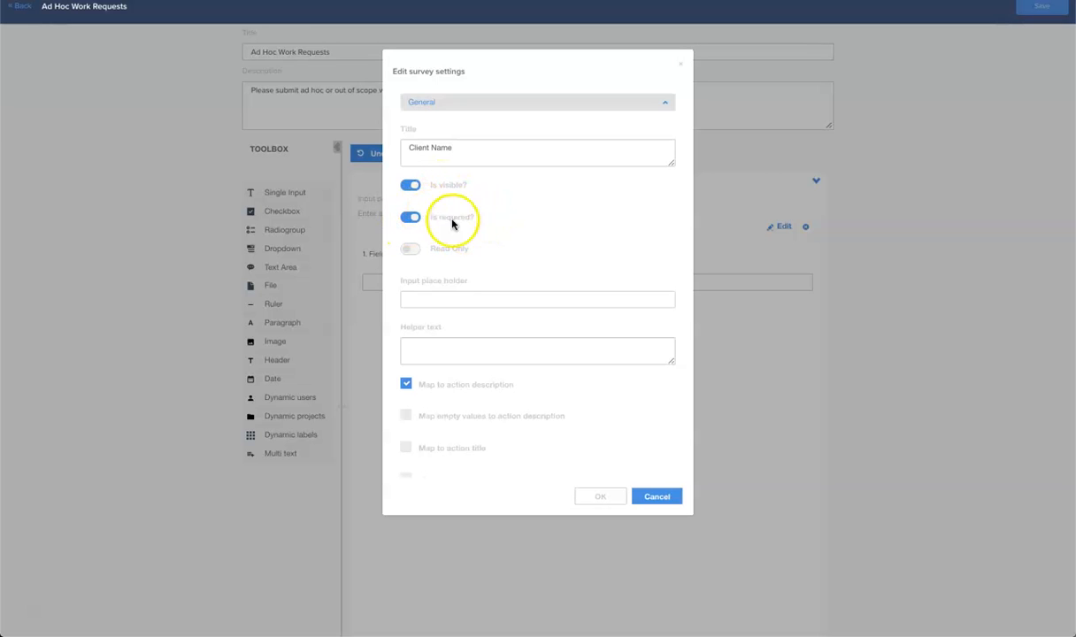
scroll("down", 3)
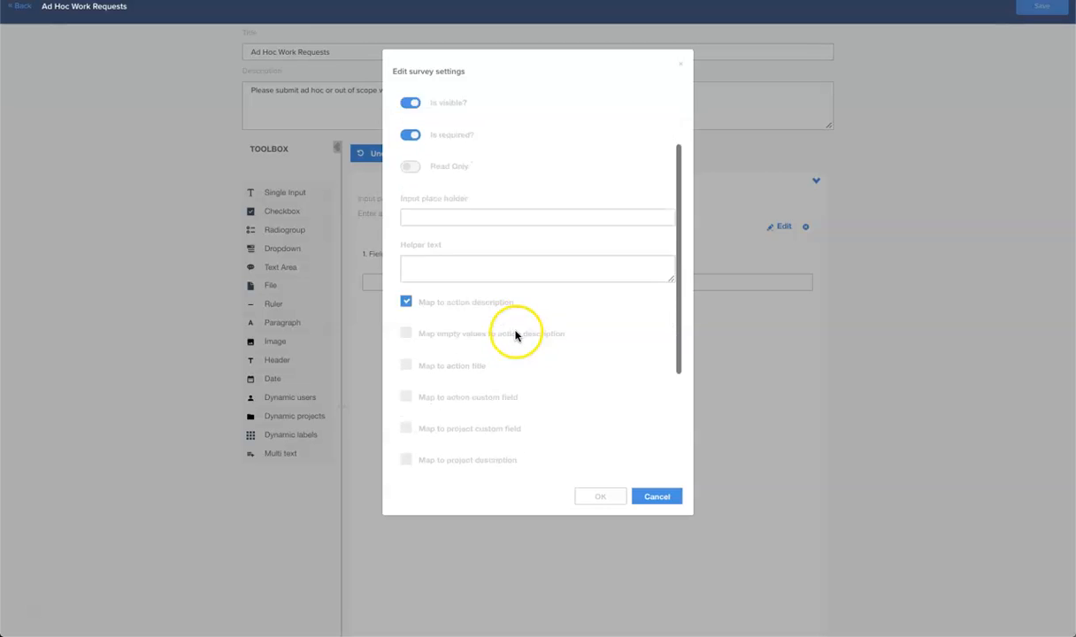
scroll("down", 3)
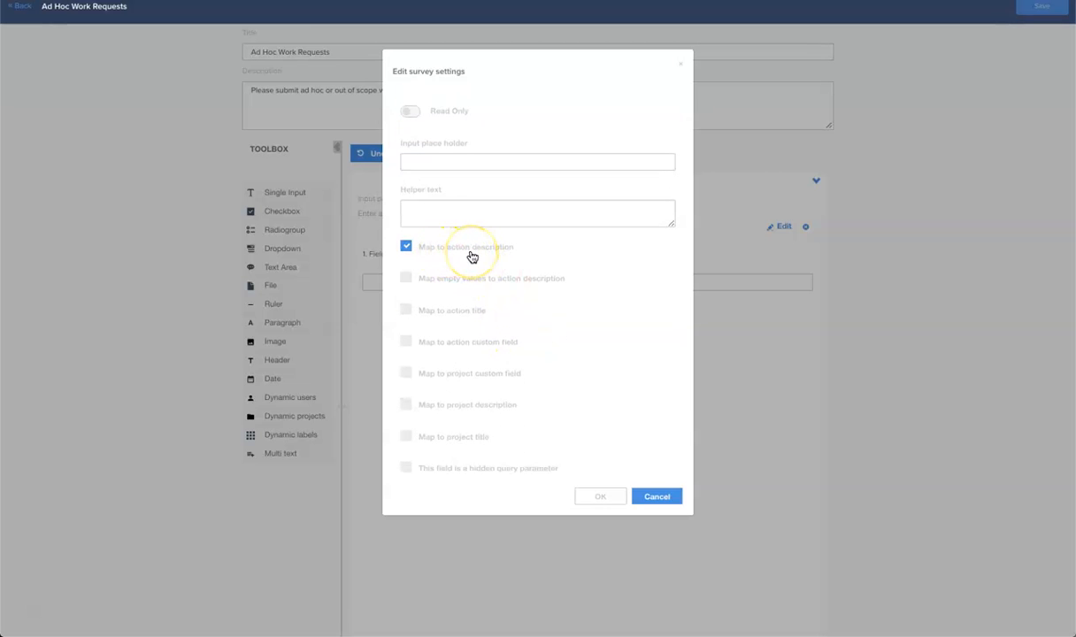
mouse_move(476, 273)
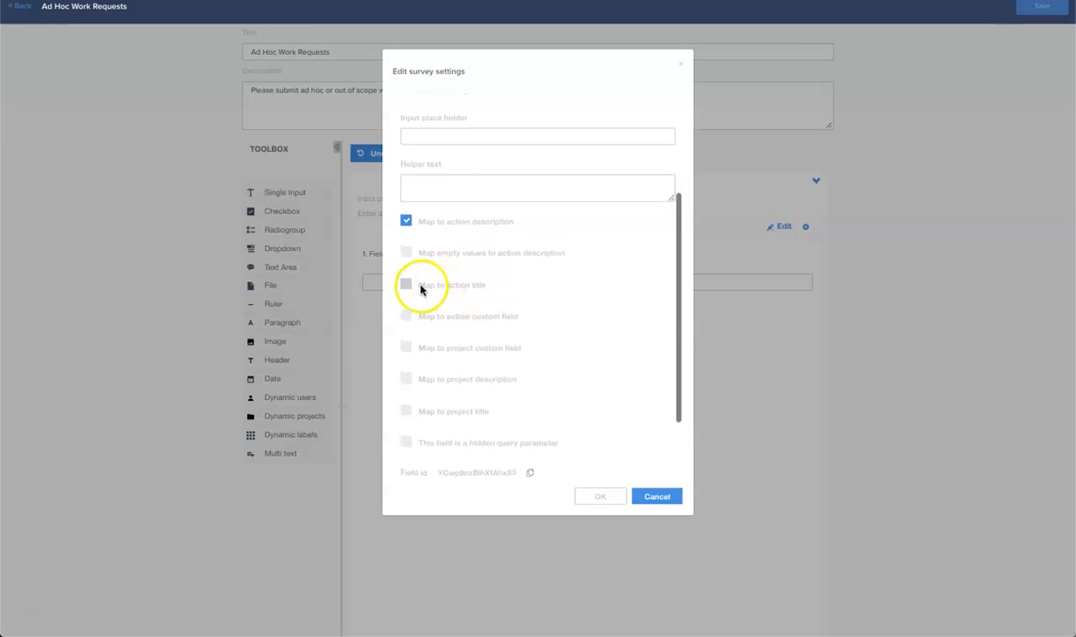
left_click(406, 284)
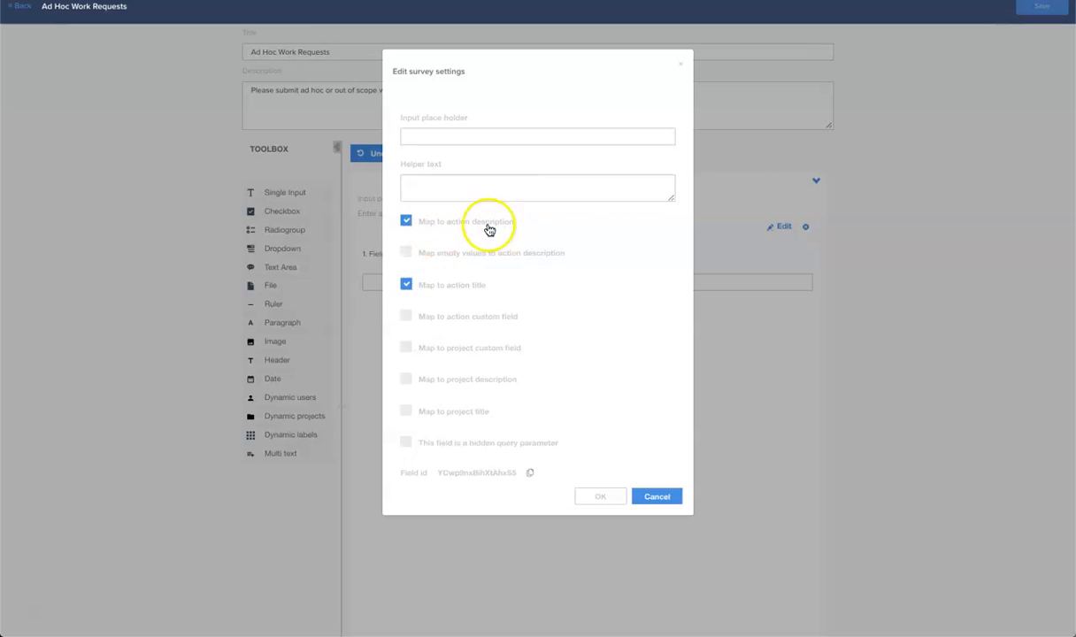
left_click(406, 220)
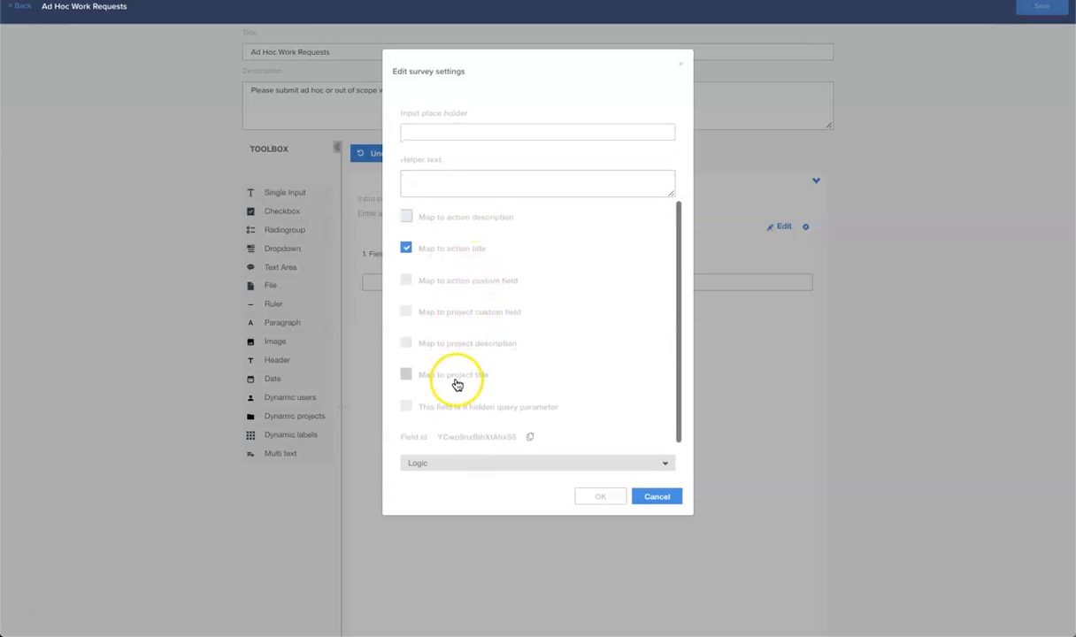
mouse_move(484, 376)
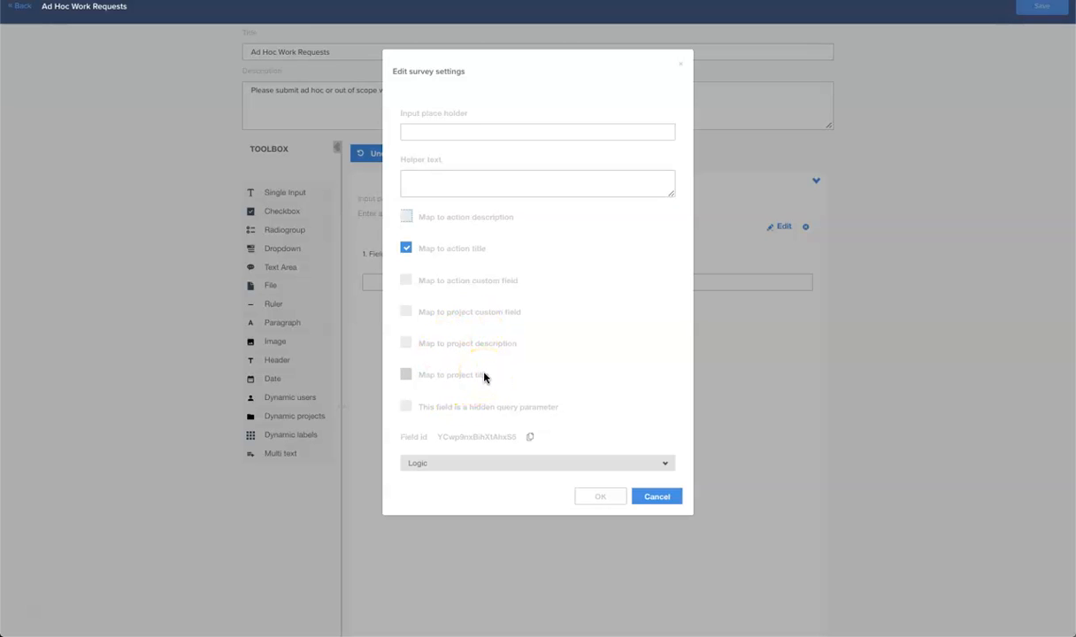
scroll("down", 3)
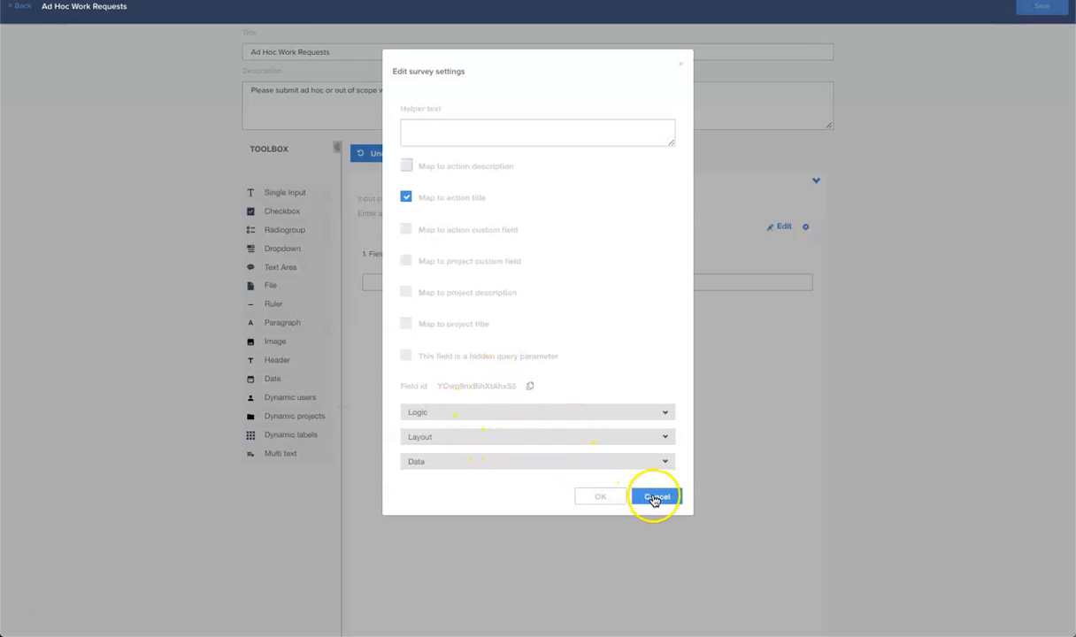
left_click(657, 496)
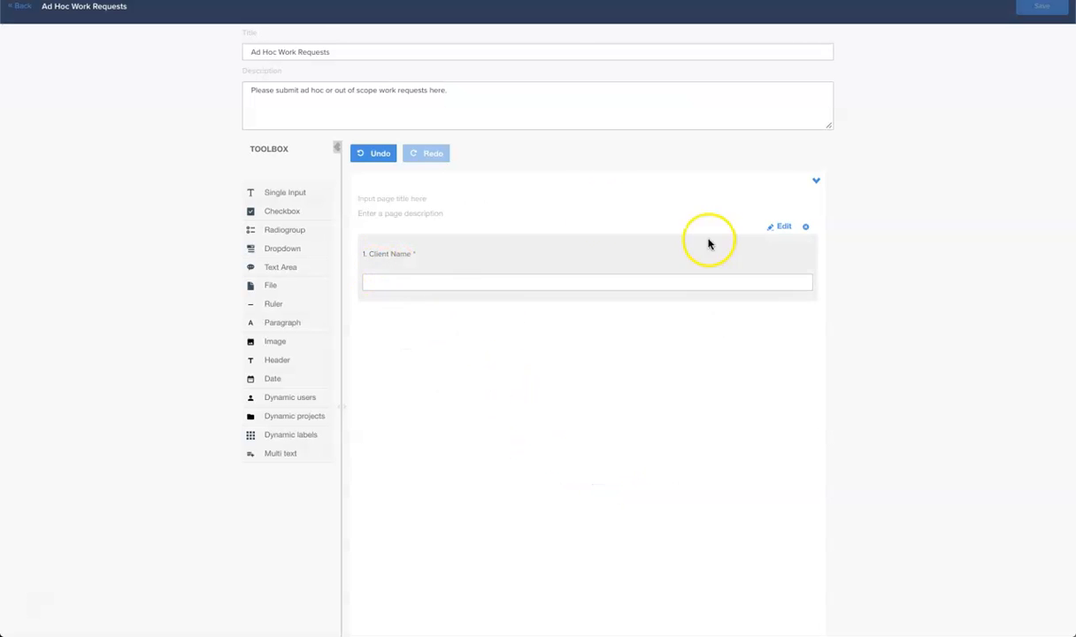
mouse_move(549, 343)
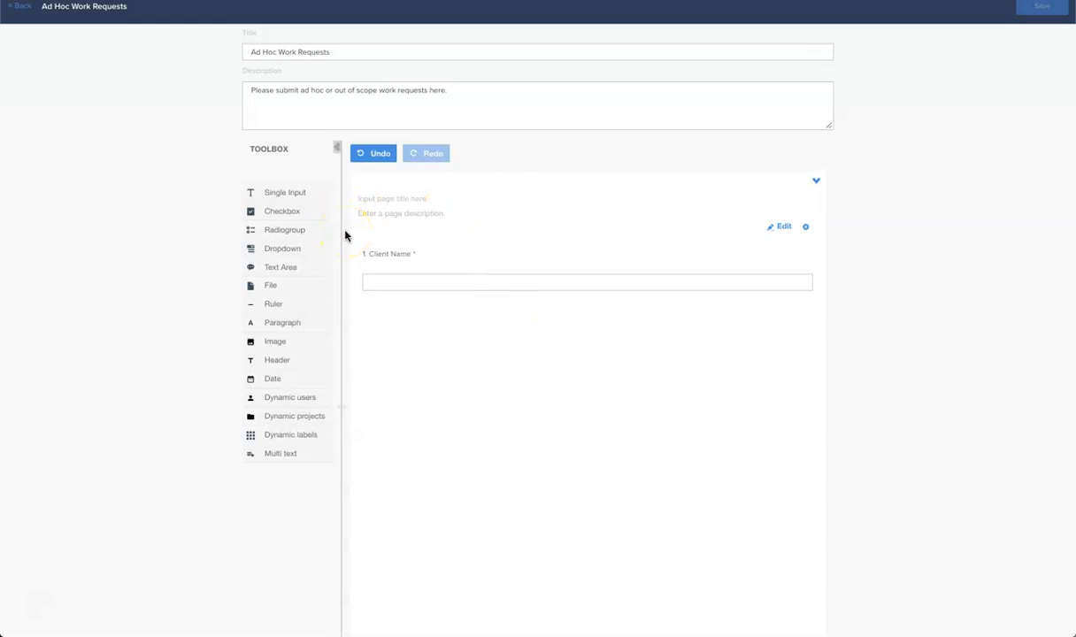
Drag a Radiogroup question below Client Name
left_click_drag(285, 229, 440, 370)
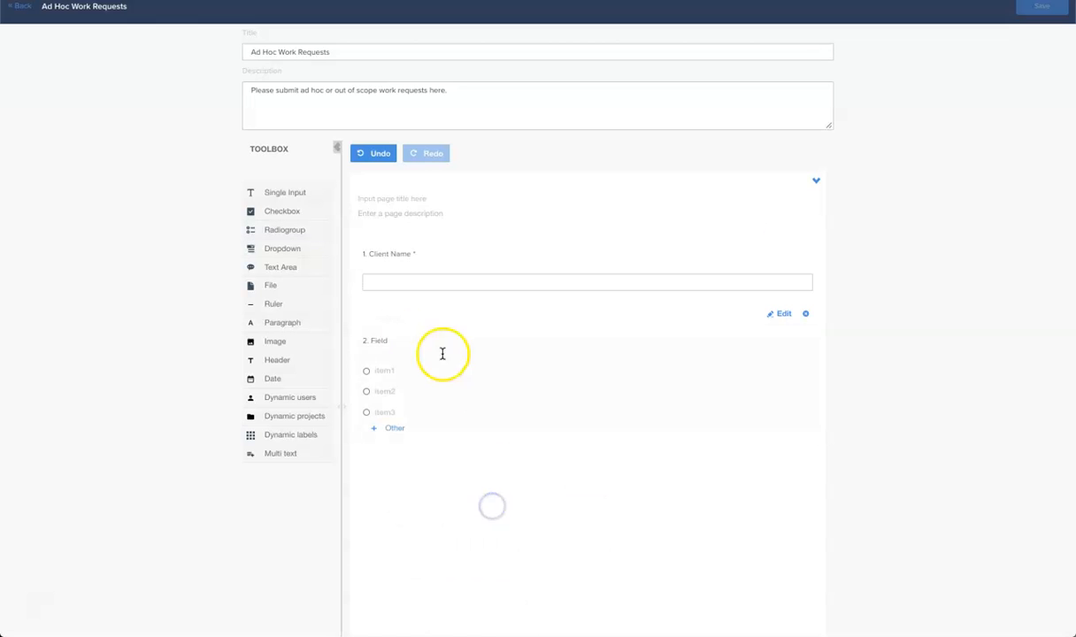
Make the radio question a required 'Field' with choices SEO, Search and Display
left_click(780, 313)
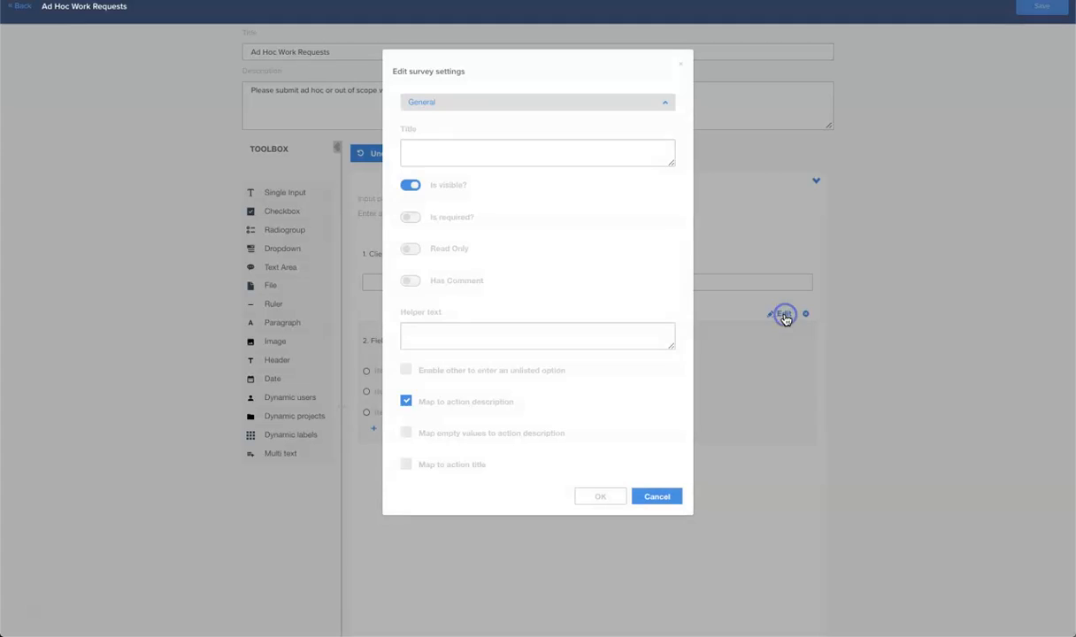
left_click(410, 218)
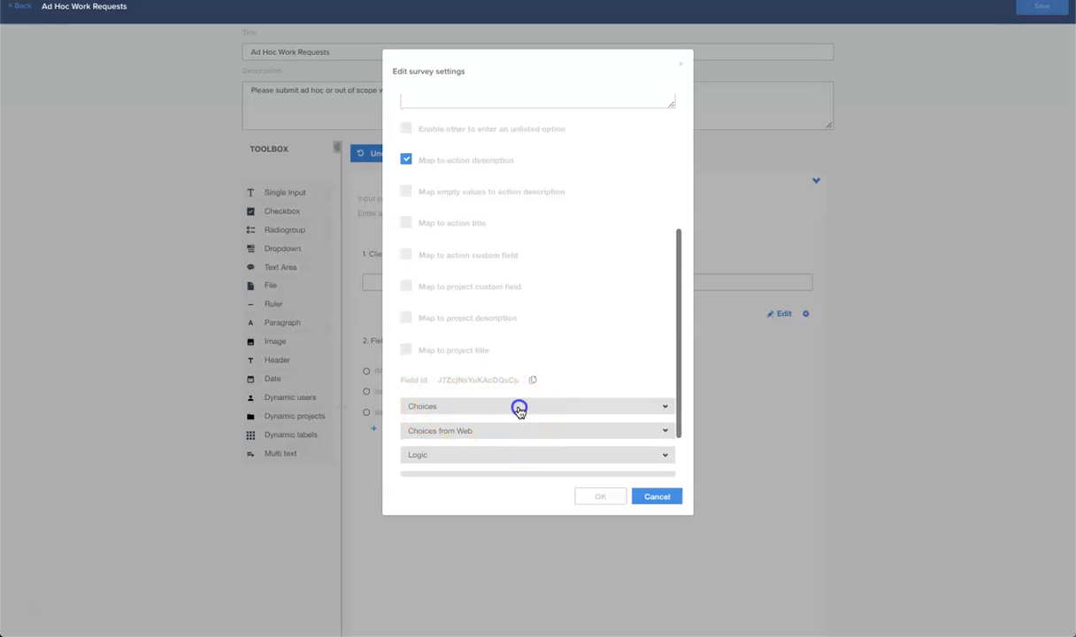
left_click(519, 406)
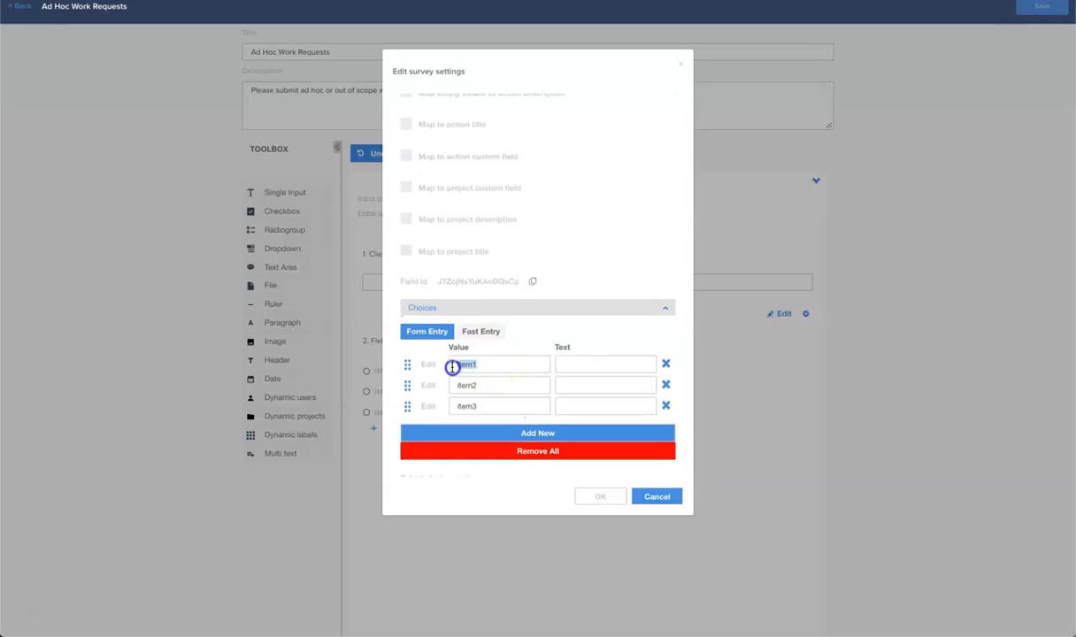
type("SEO")
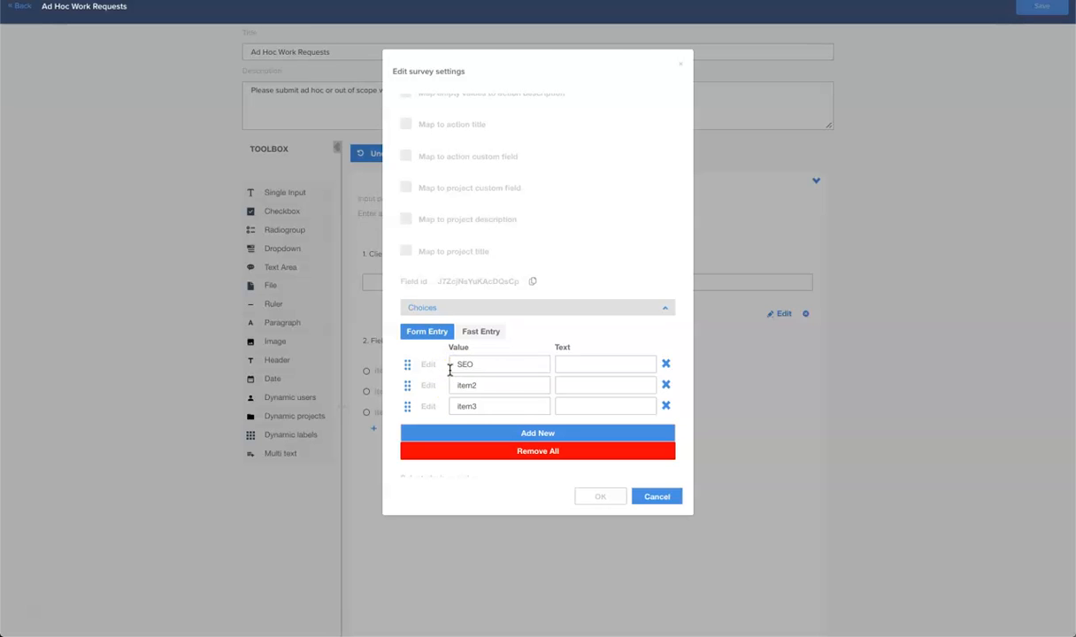
type("Search")
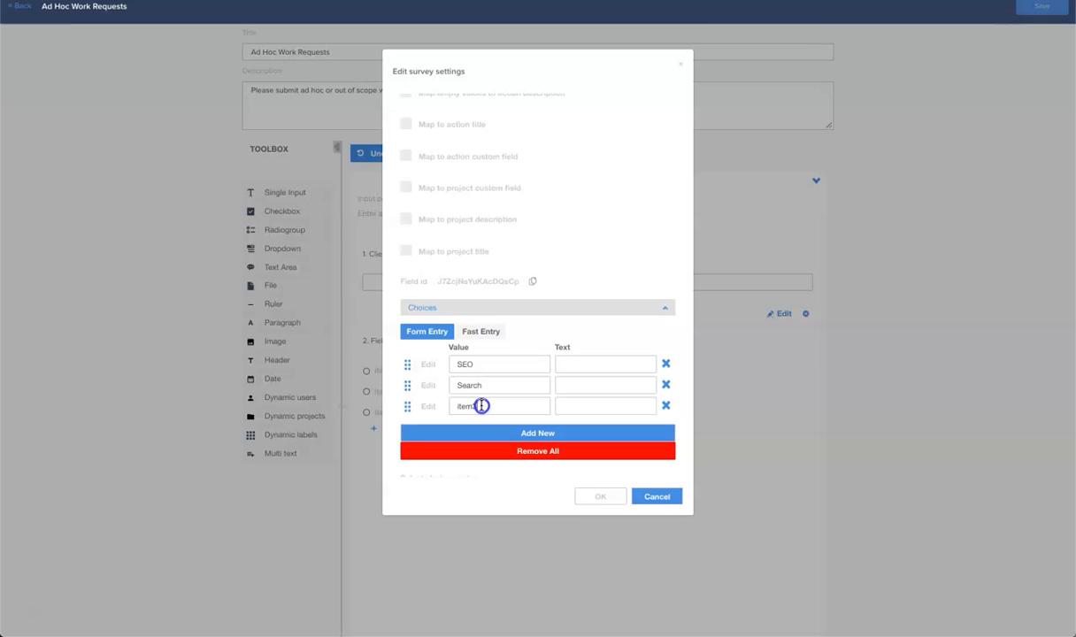
type("D")
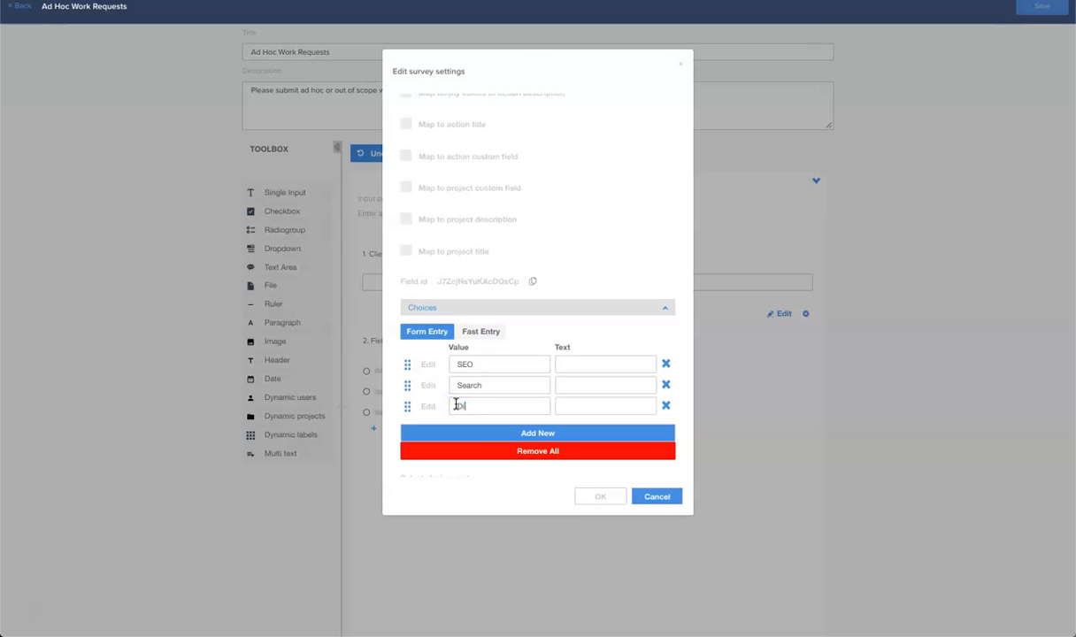
type("Display")
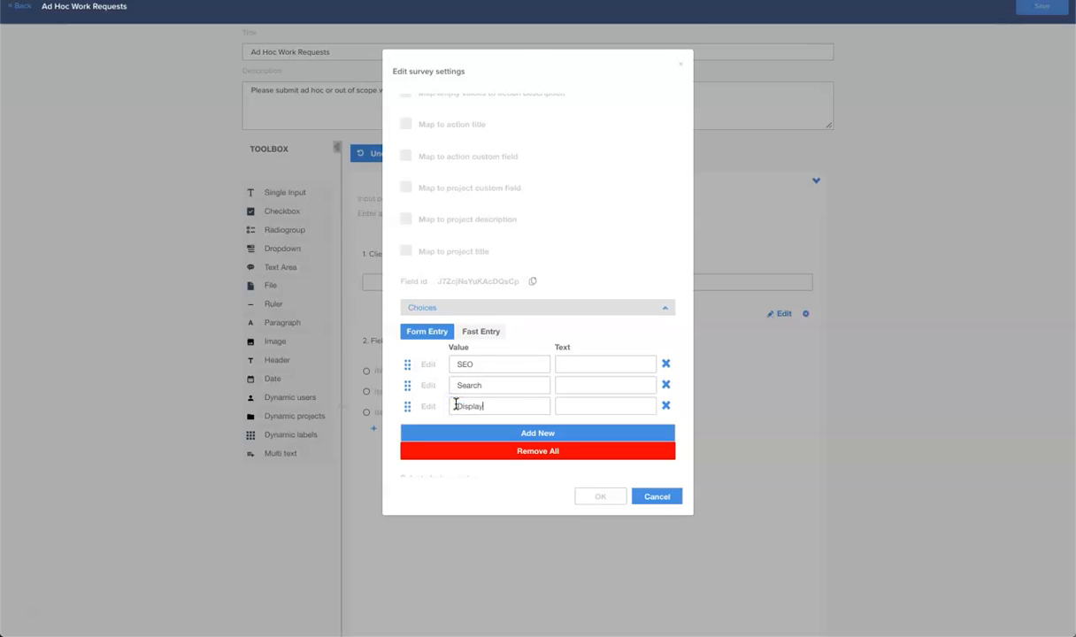
scroll("down", 3)
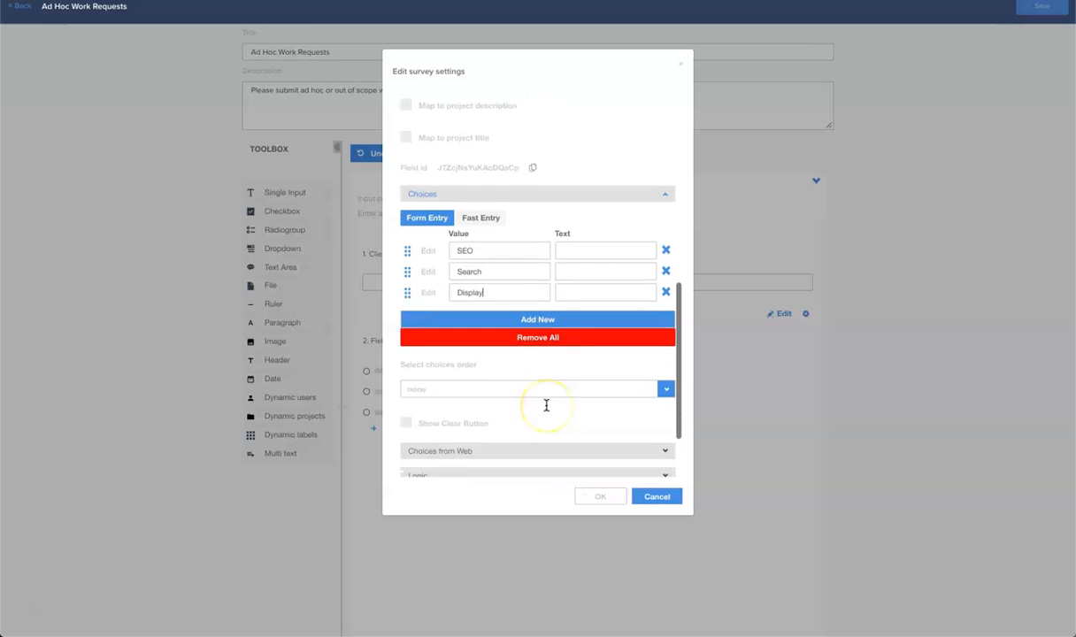
scroll("down", 3)
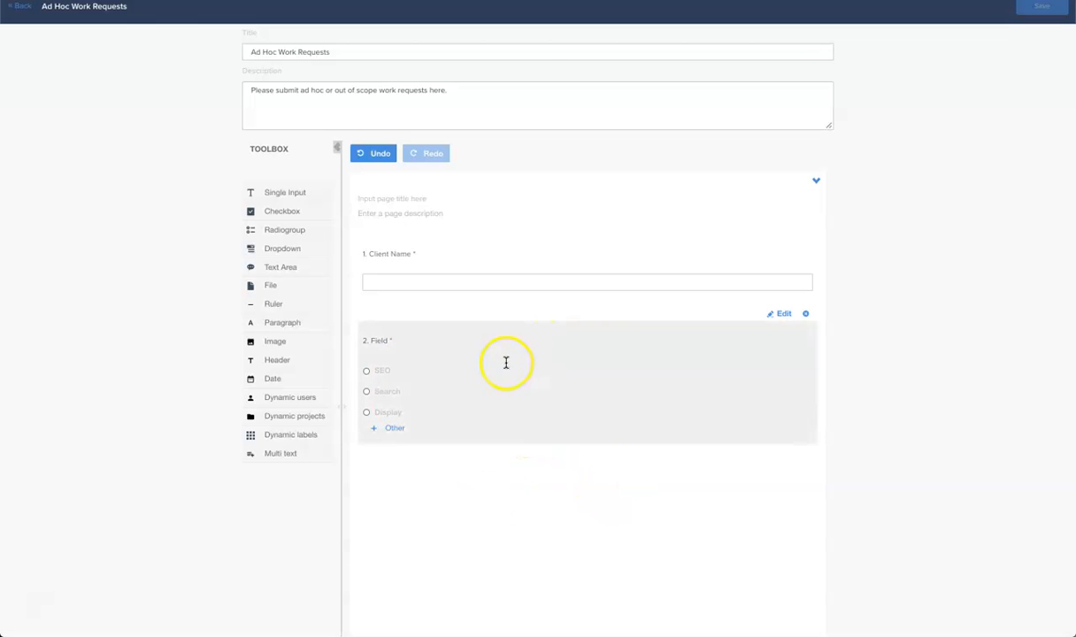
mouse_move(533, 397)
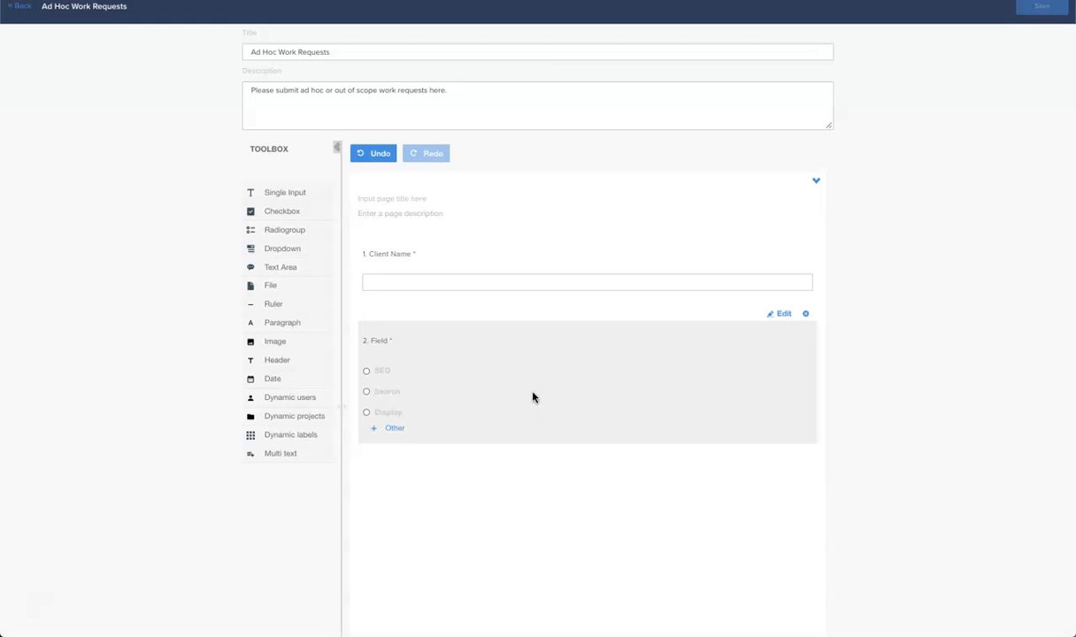
mouse_move(270, 379)
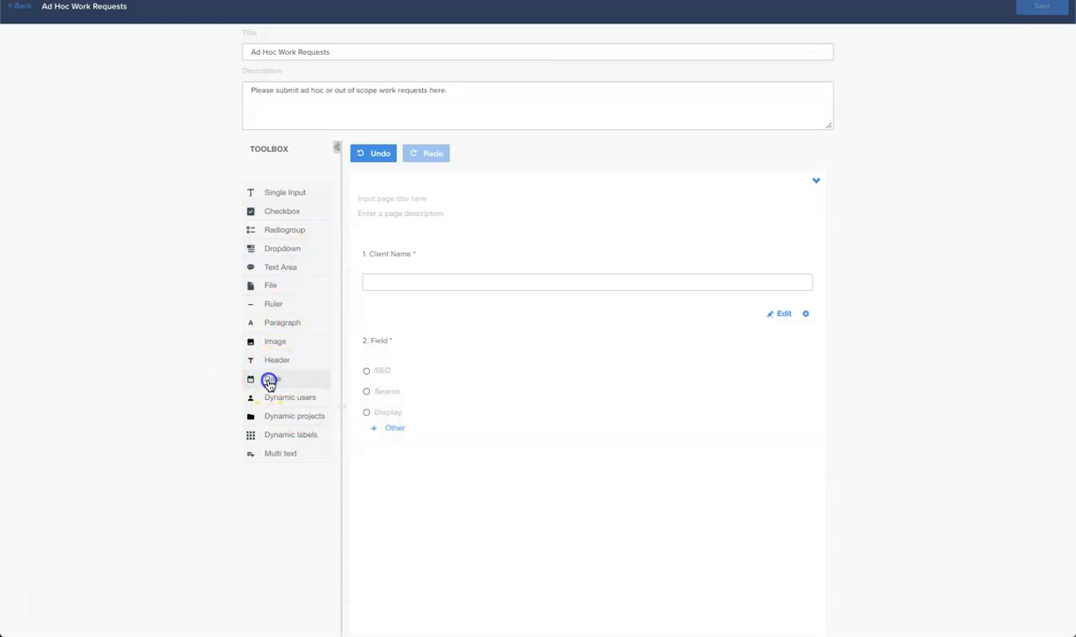
Drag a Date question below the Field question
left_click_drag(270, 378, 428, 562)
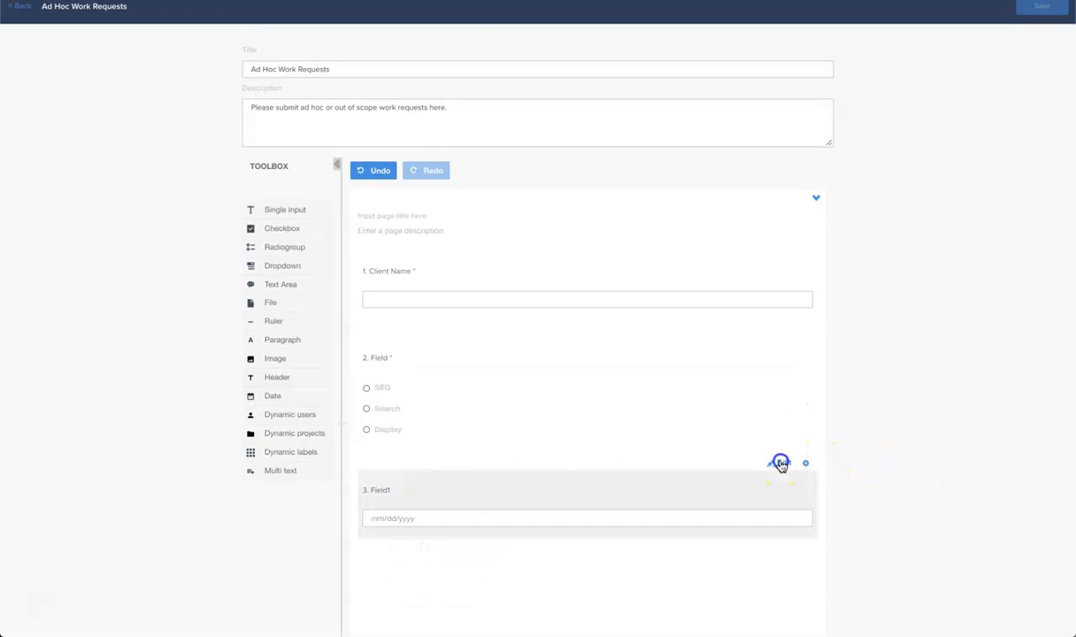
Title the date question 'Due Date', mapped to action due date and custom field
left_click(780, 461)
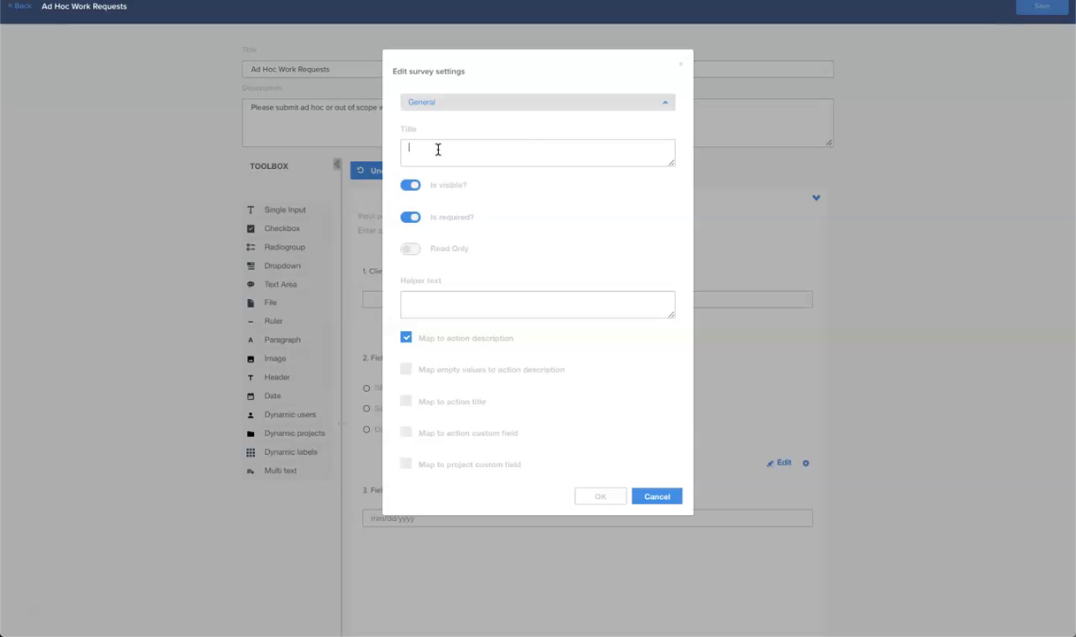
type("Due Date")
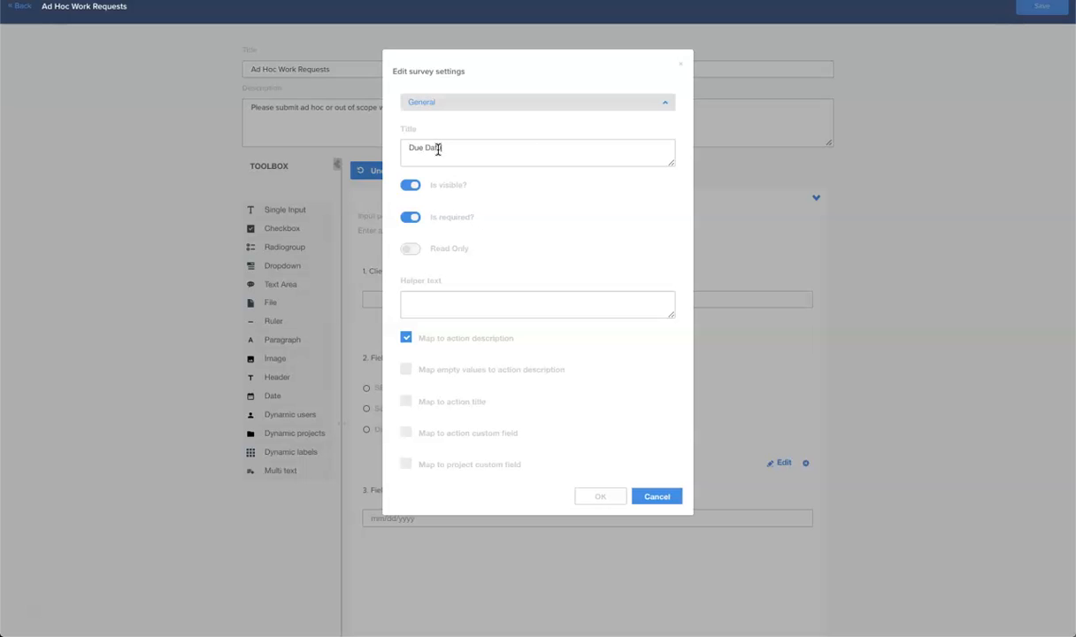
scroll("down", 3)
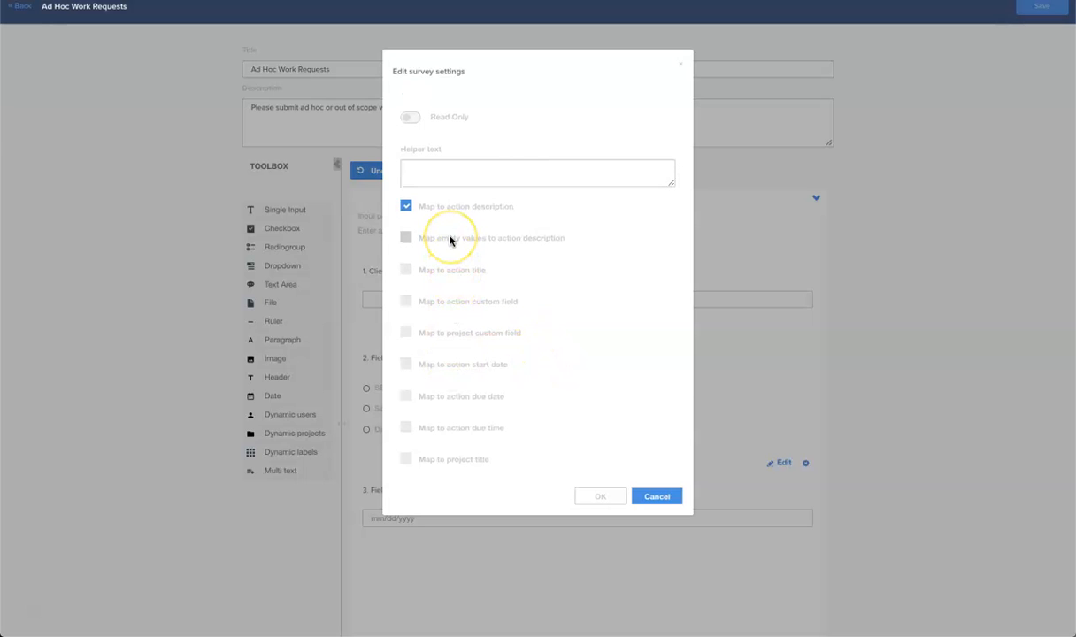
mouse_move(458, 396)
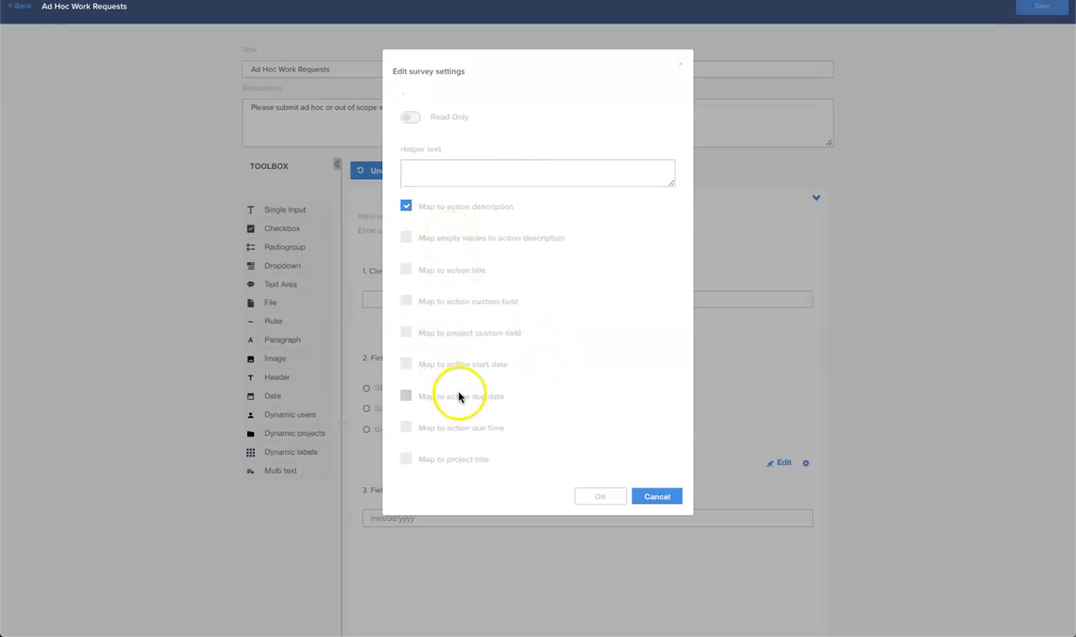
left_click(406, 395)
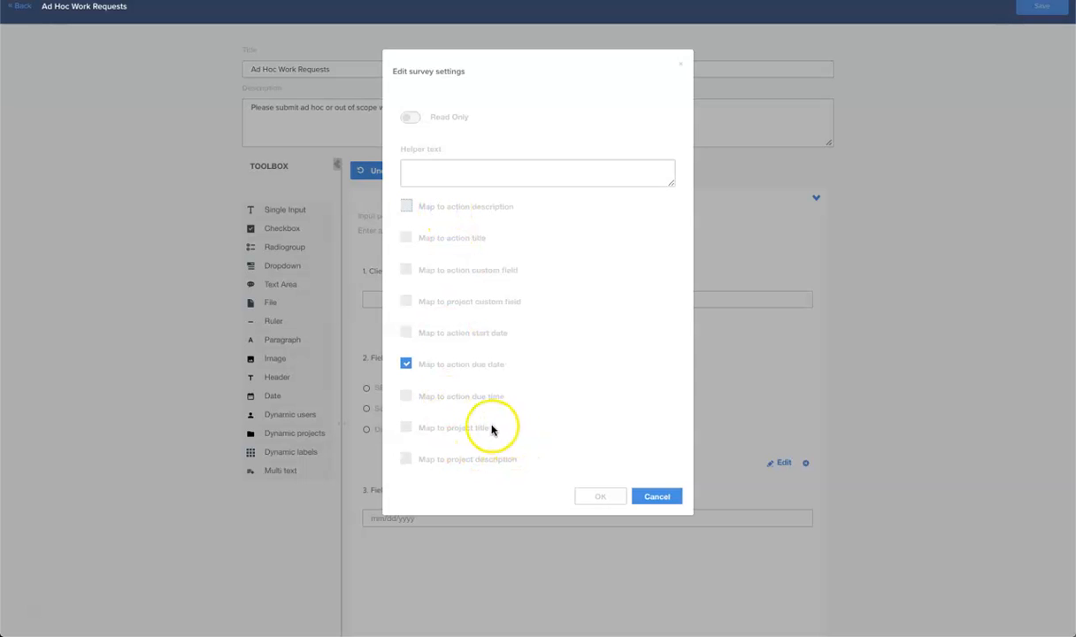
scroll("down", 3)
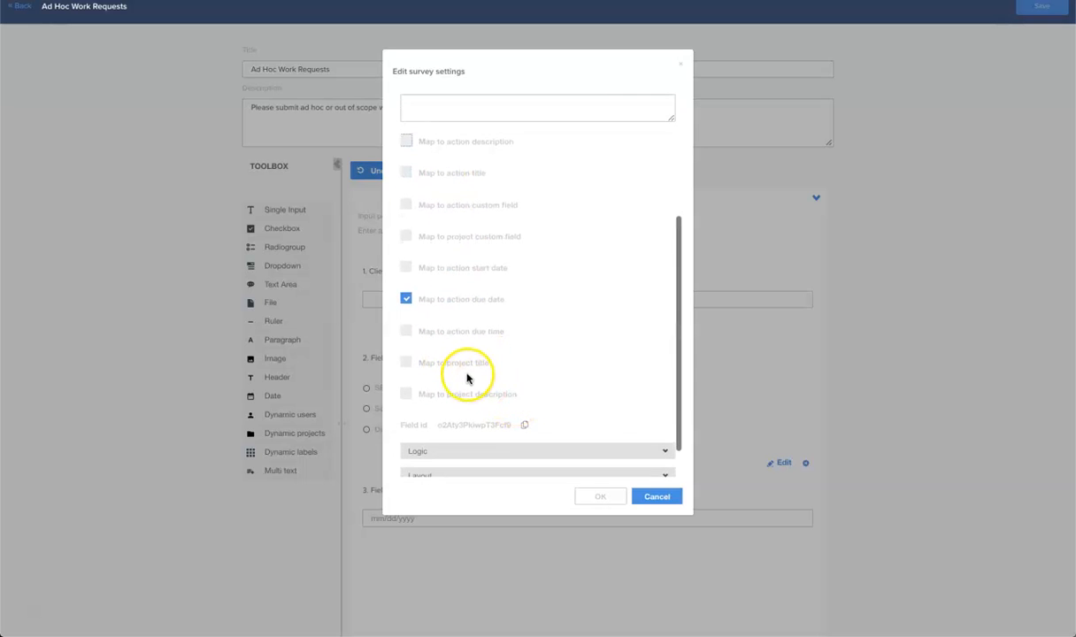
left_click(407, 204)
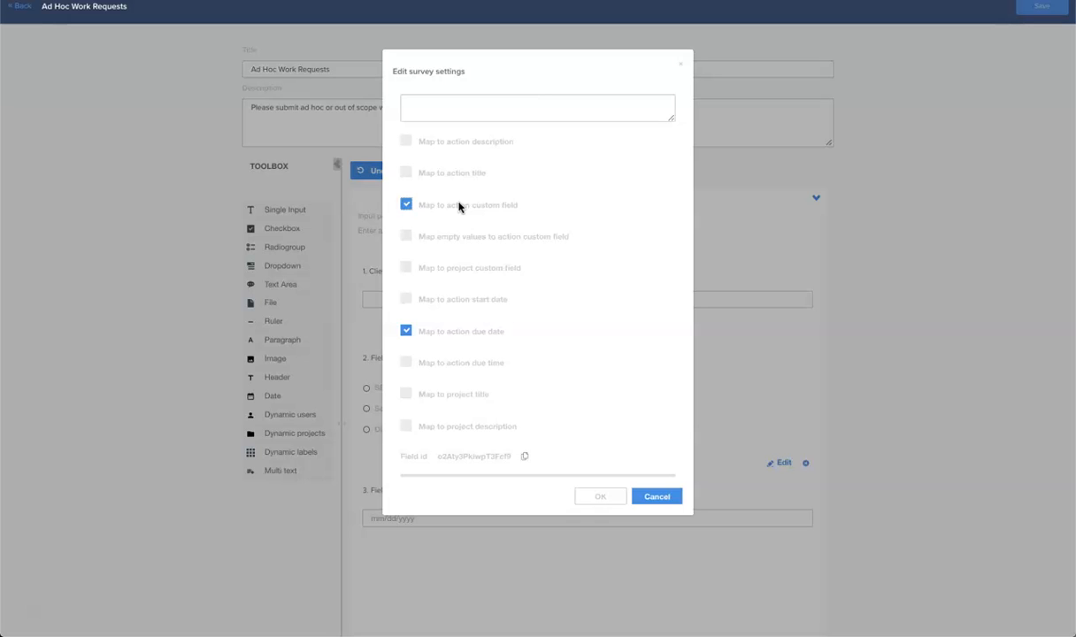
mouse_move(548, 310)
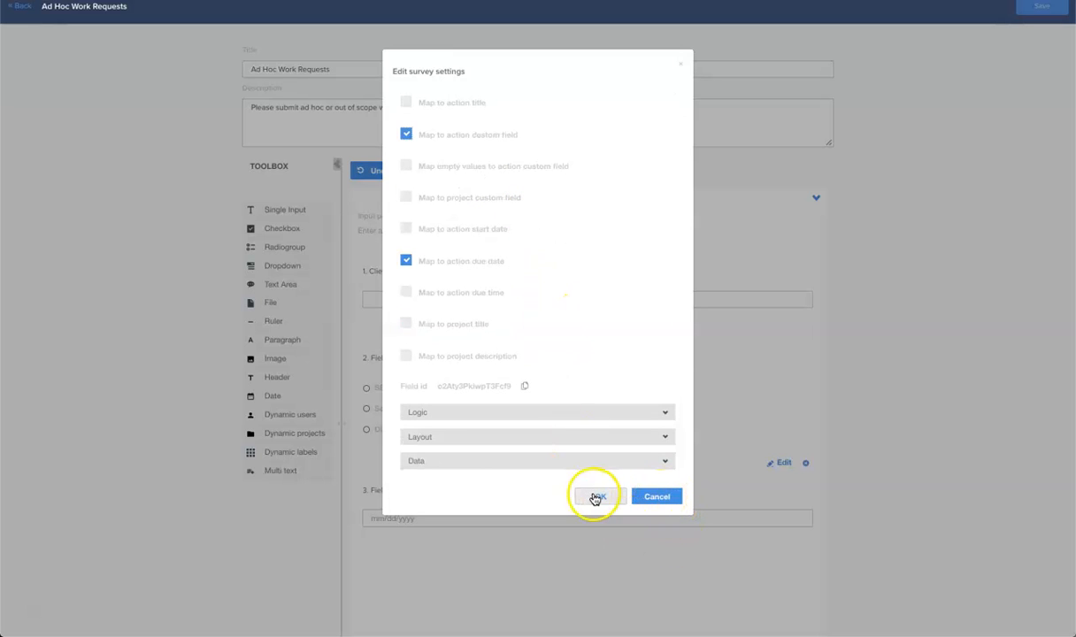
left_click(599, 497)
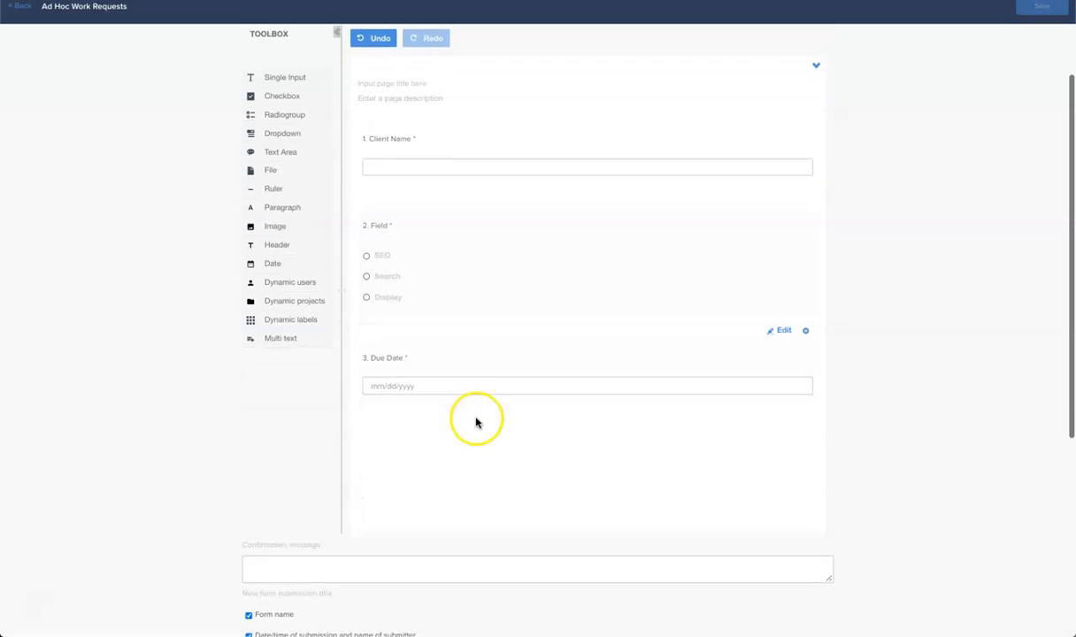
Add a required 'Request Details' text area, then a file upload question below it
scroll("down", 3)
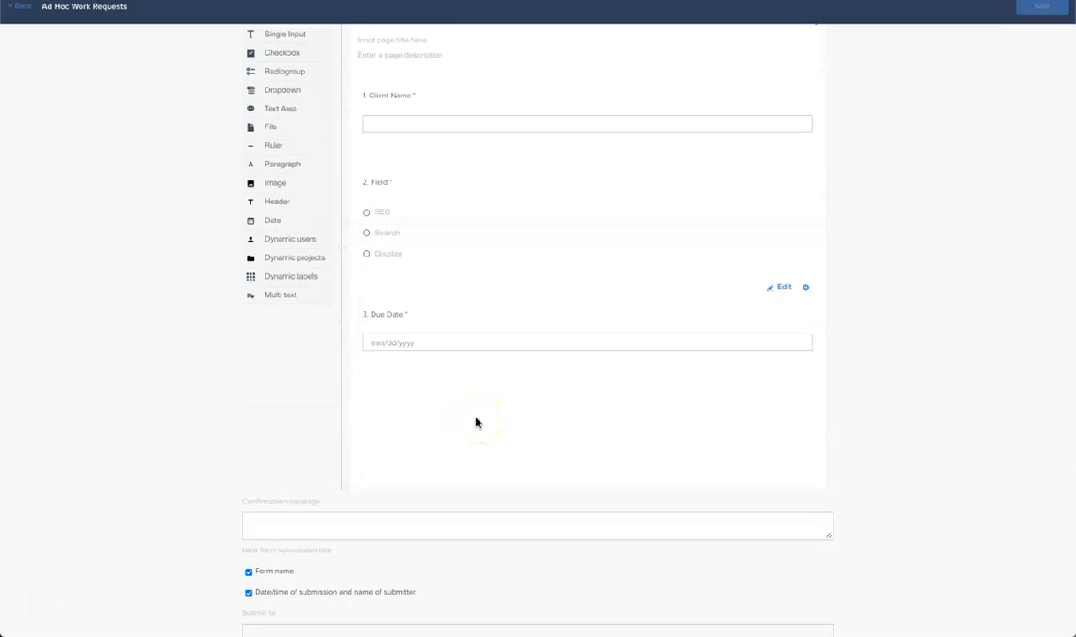
mouse_move(273, 109)
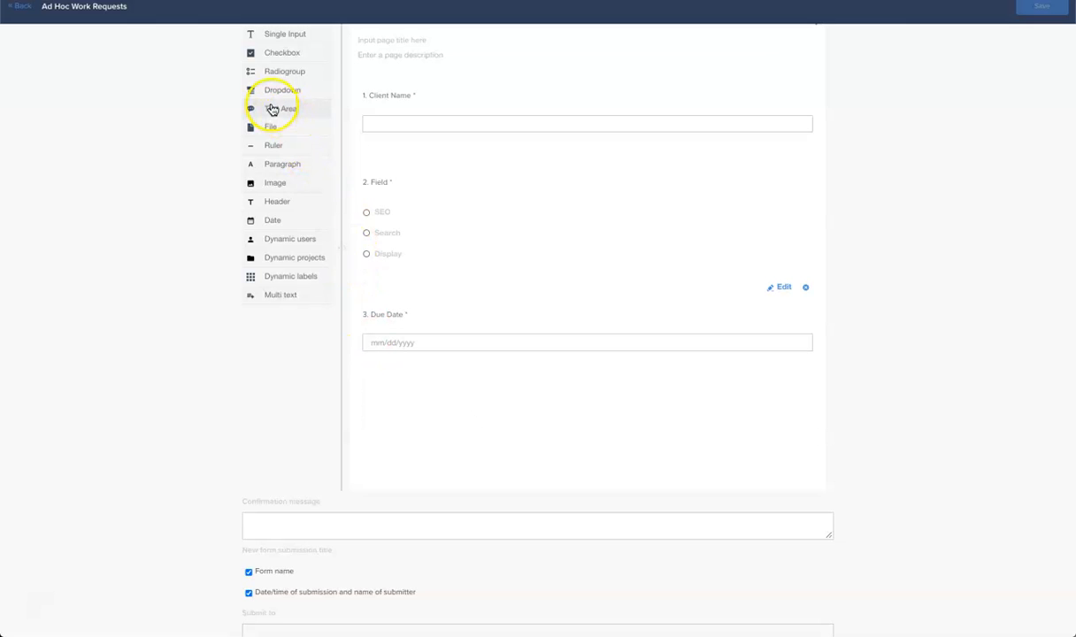
left_click_drag(280, 108, 414, 447)
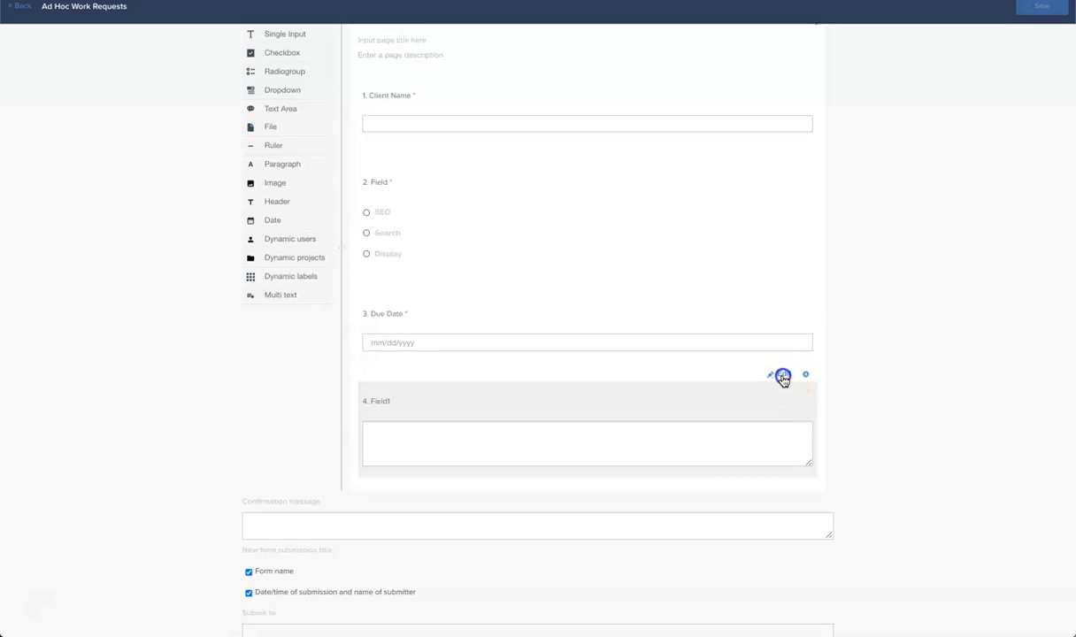
left_click(781, 375)
type("Request Details")
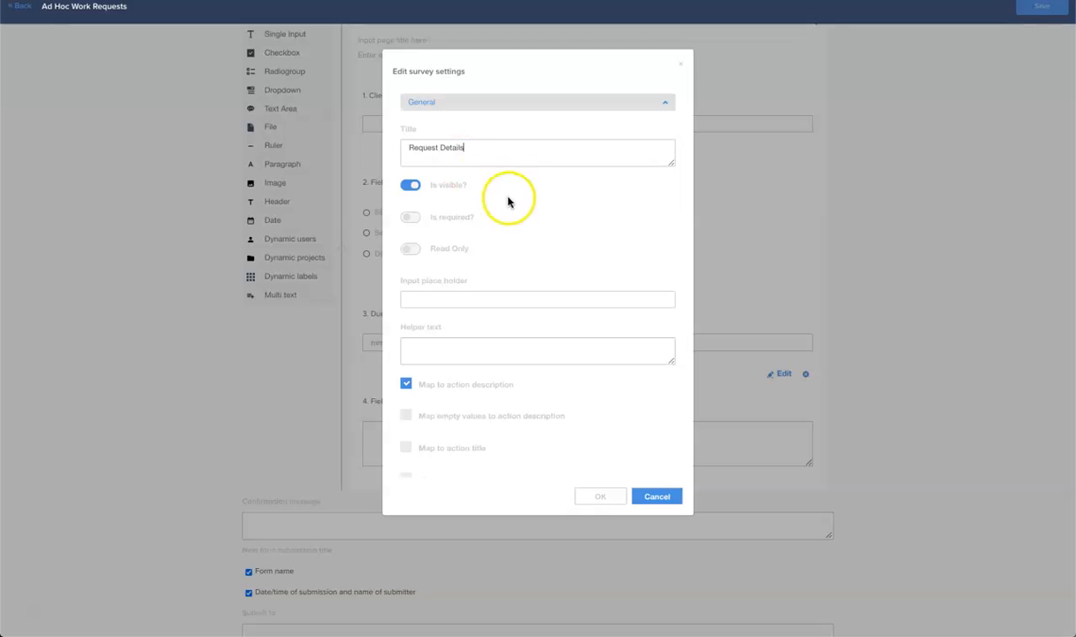
left_click(410, 217)
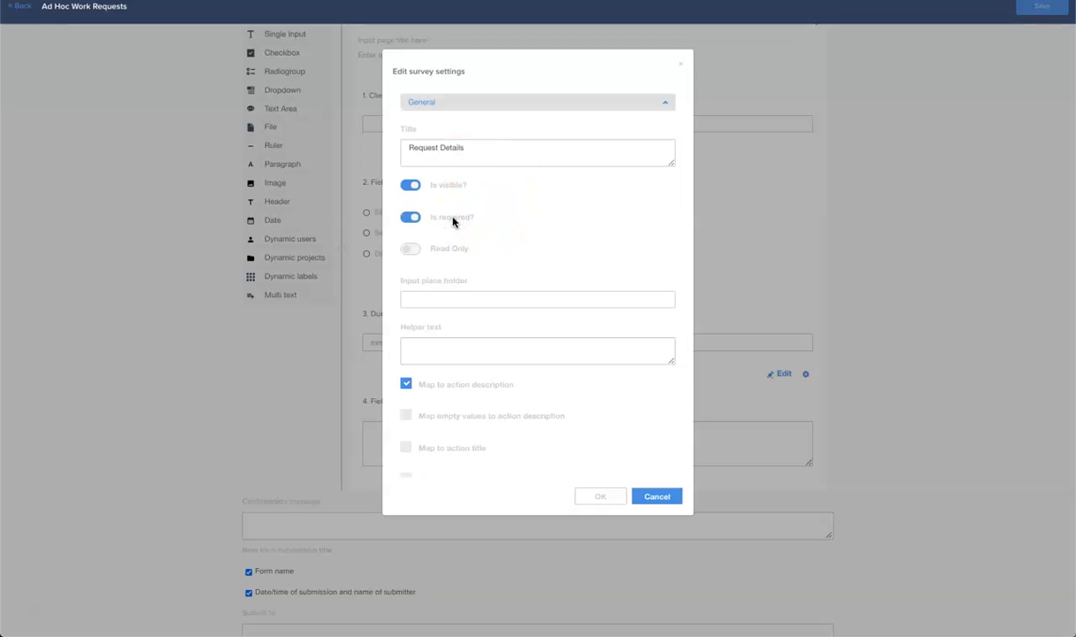
scroll("down", 3)
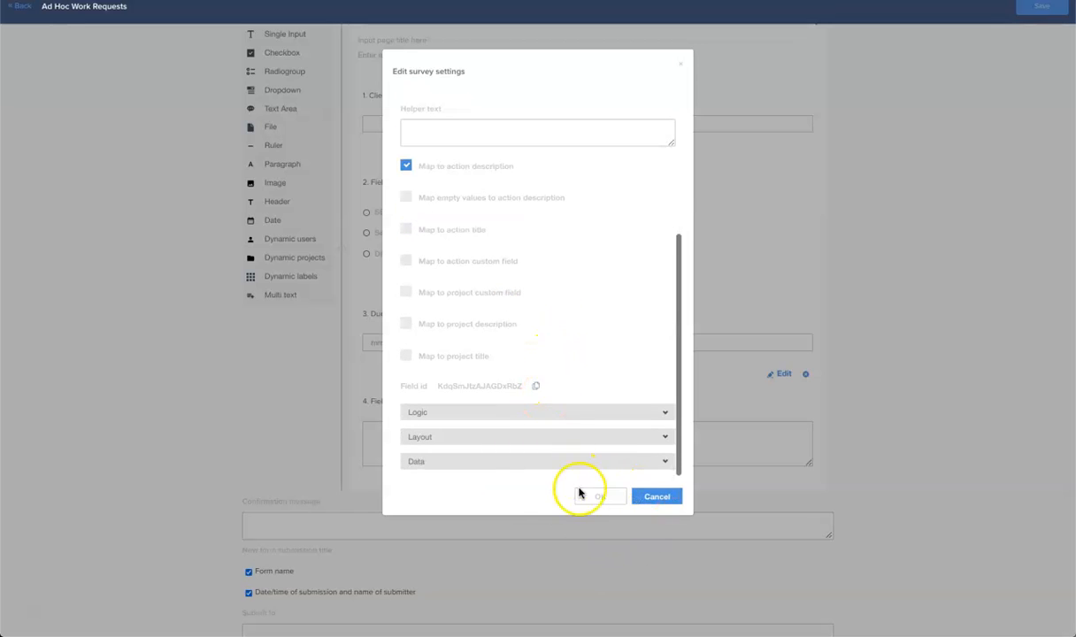
left_click(599, 496)
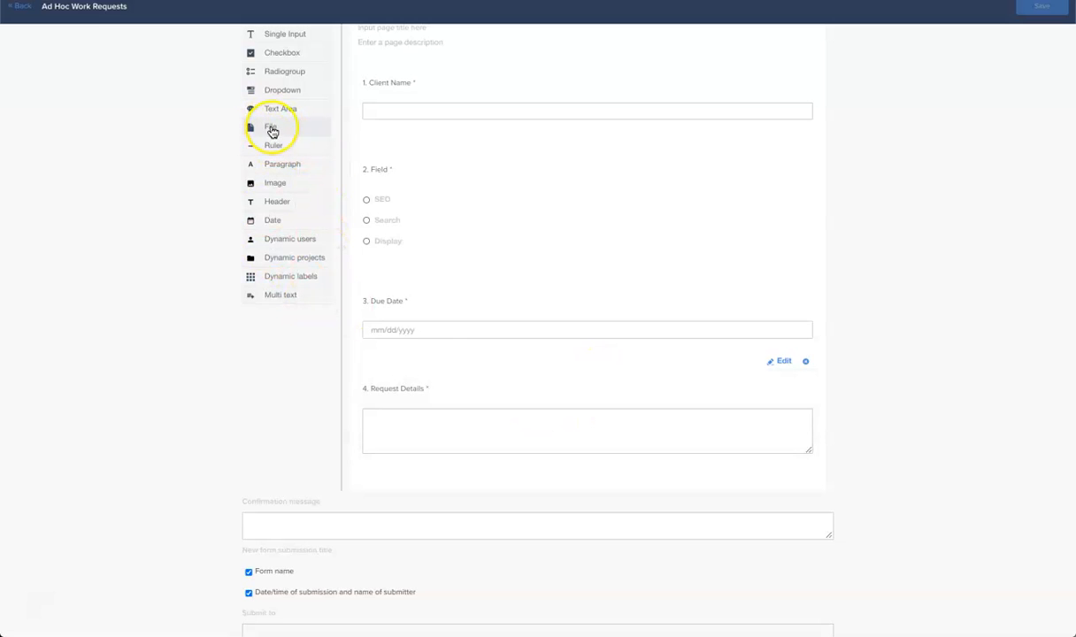
left_click_drag(270, 127, 420, 423)
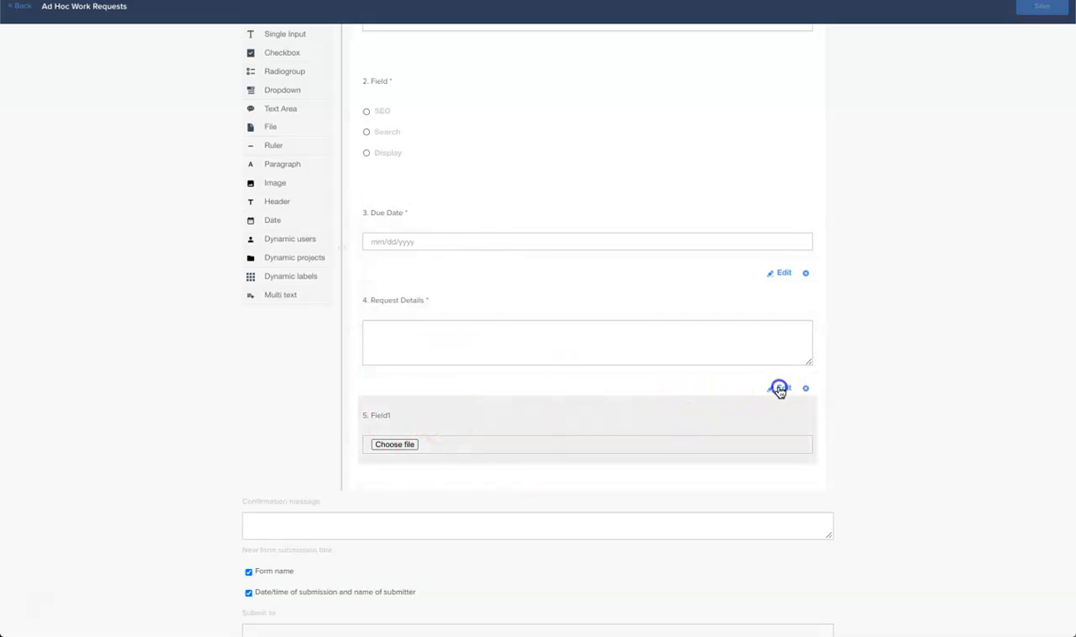
Title the upload 'Relevant Files', allowing multiple files mapped to action attachments
left_click(779, 389)
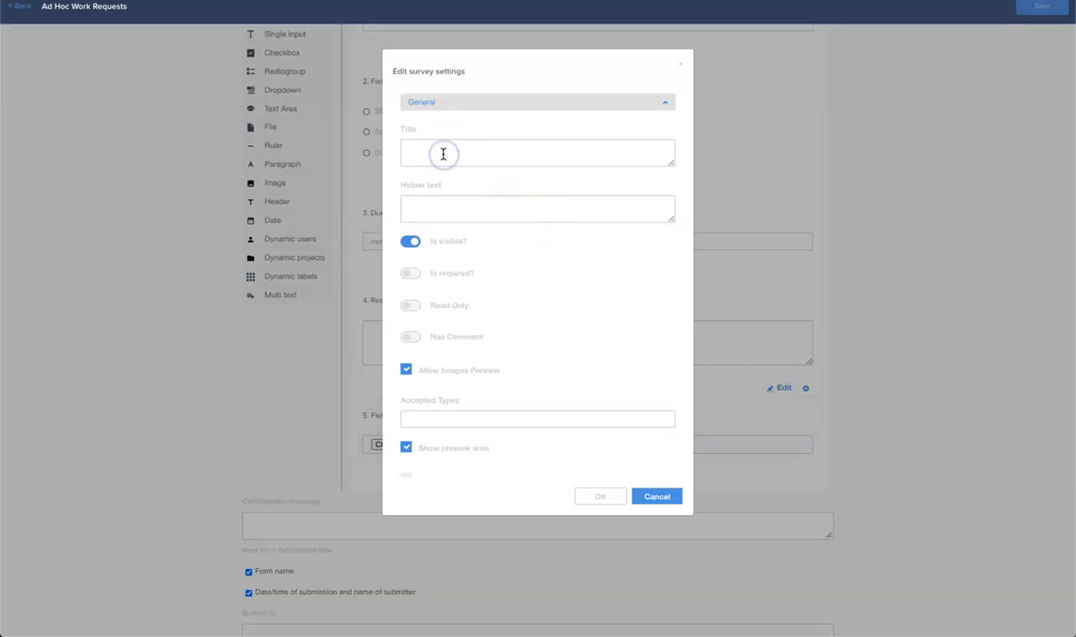
type("Relevant Files")
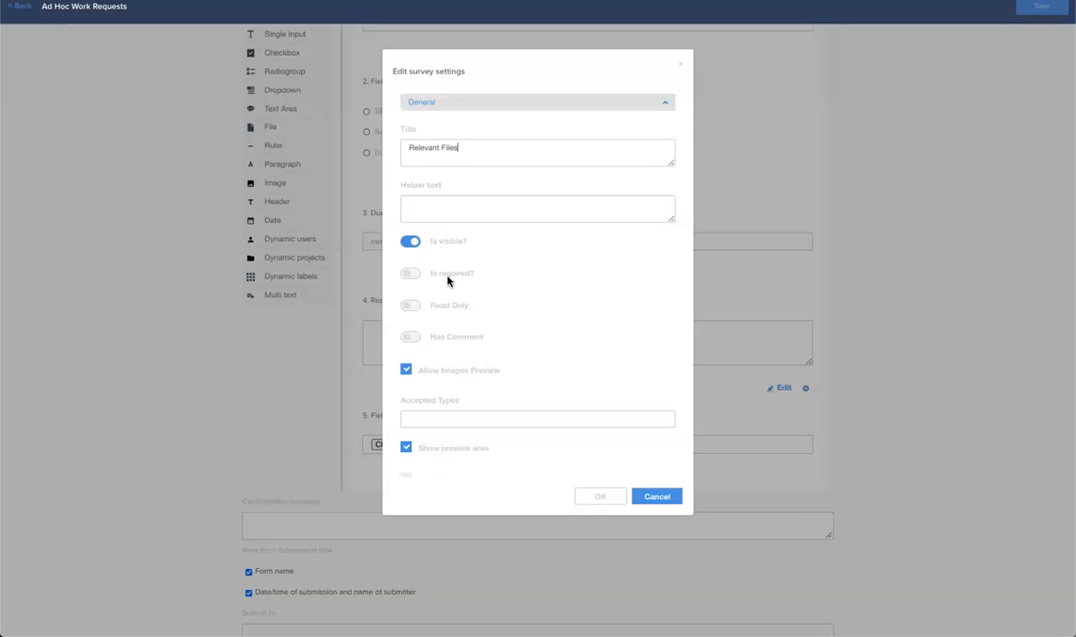
scroll("down", 3)
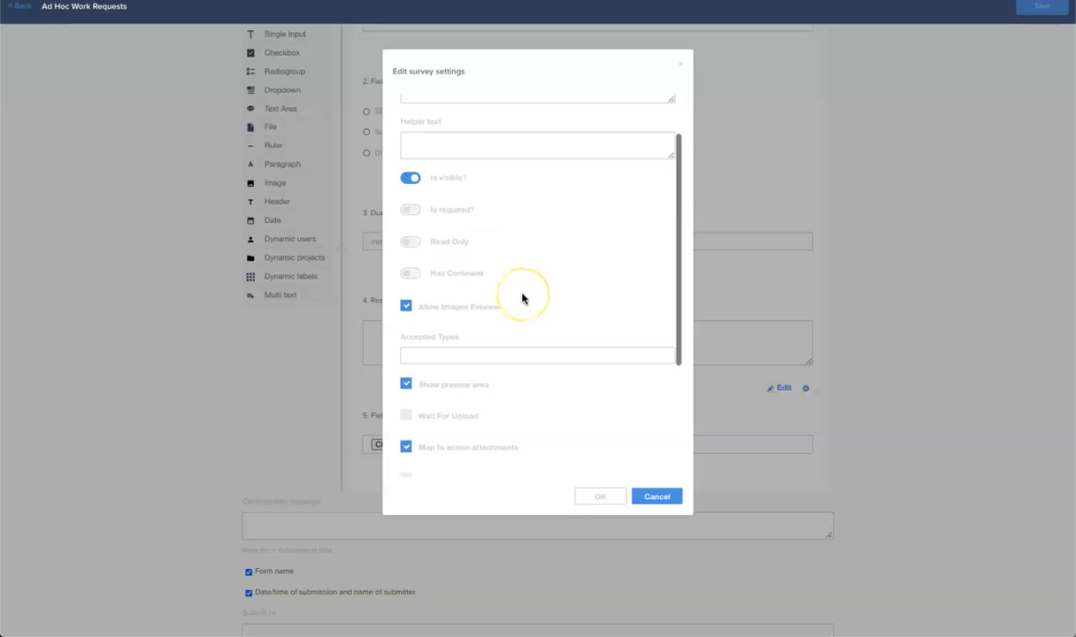
scroll("down", 3)
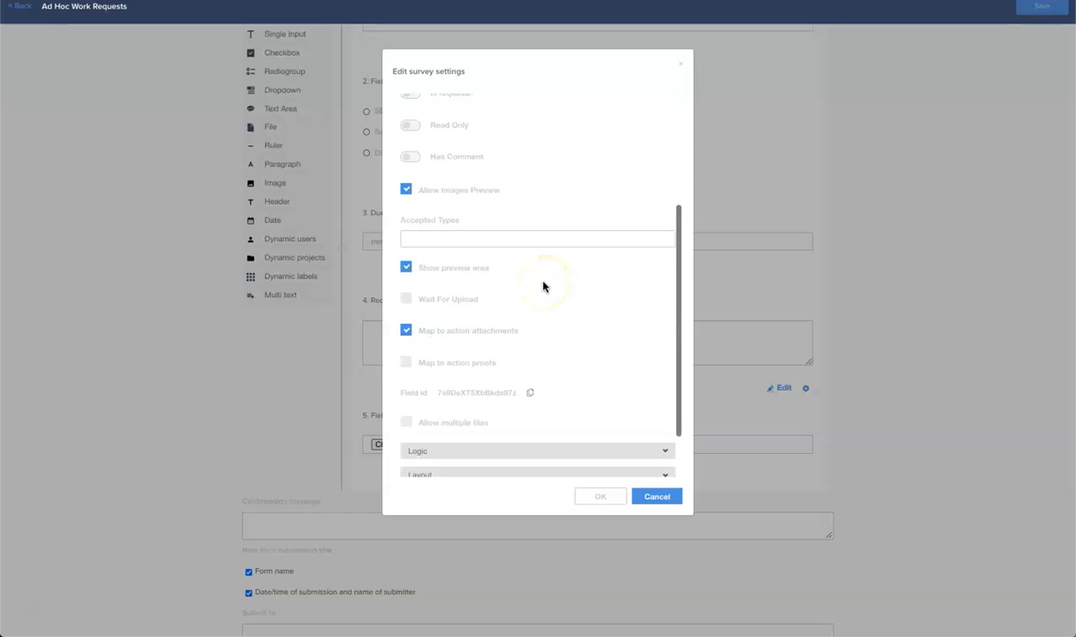
left_click(406, 422)
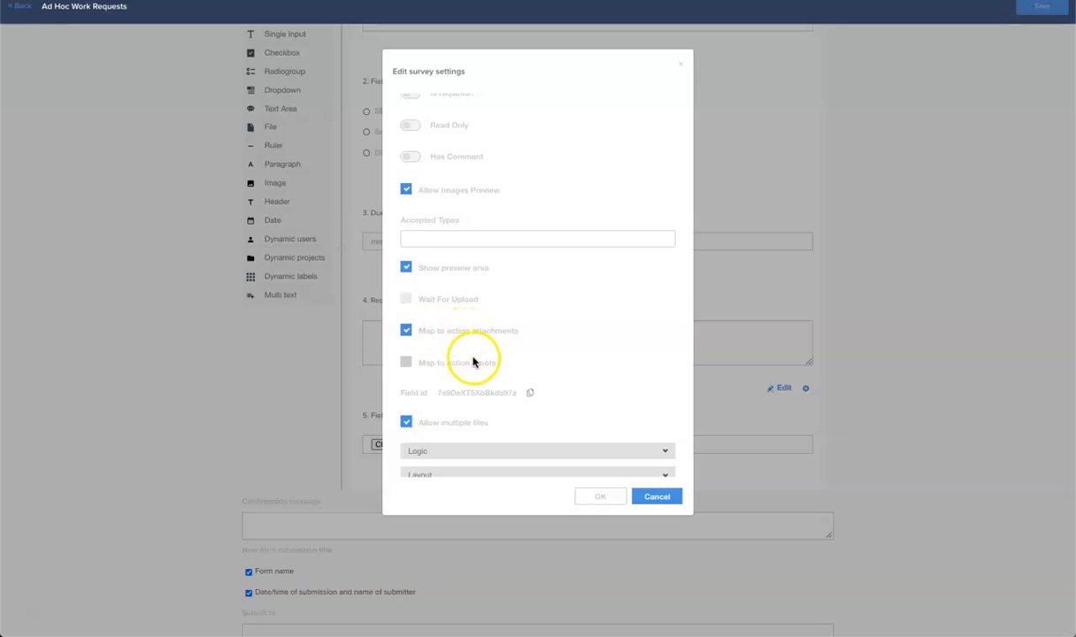
left_click(600, 497)
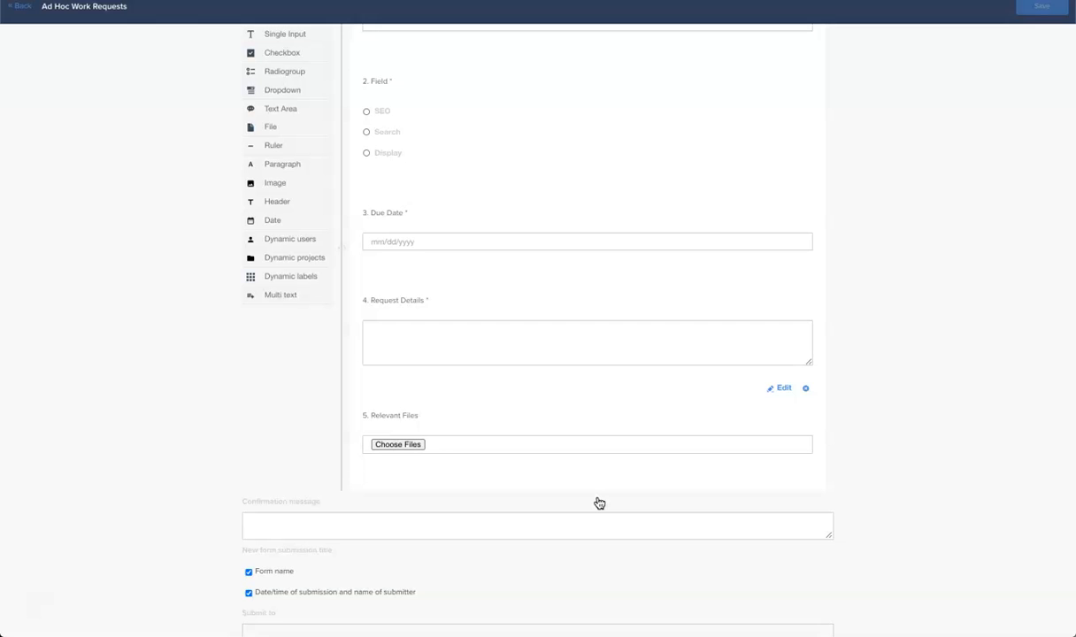
Uncheck Form name from the new submission title settings
scroll("down", 3)
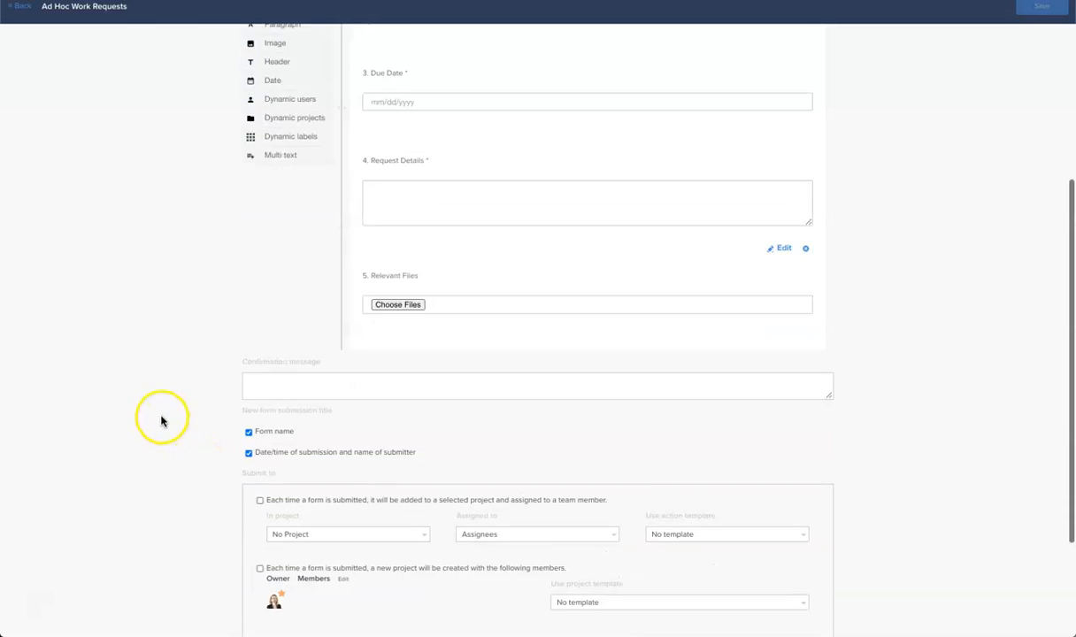
scroll("down", 3)
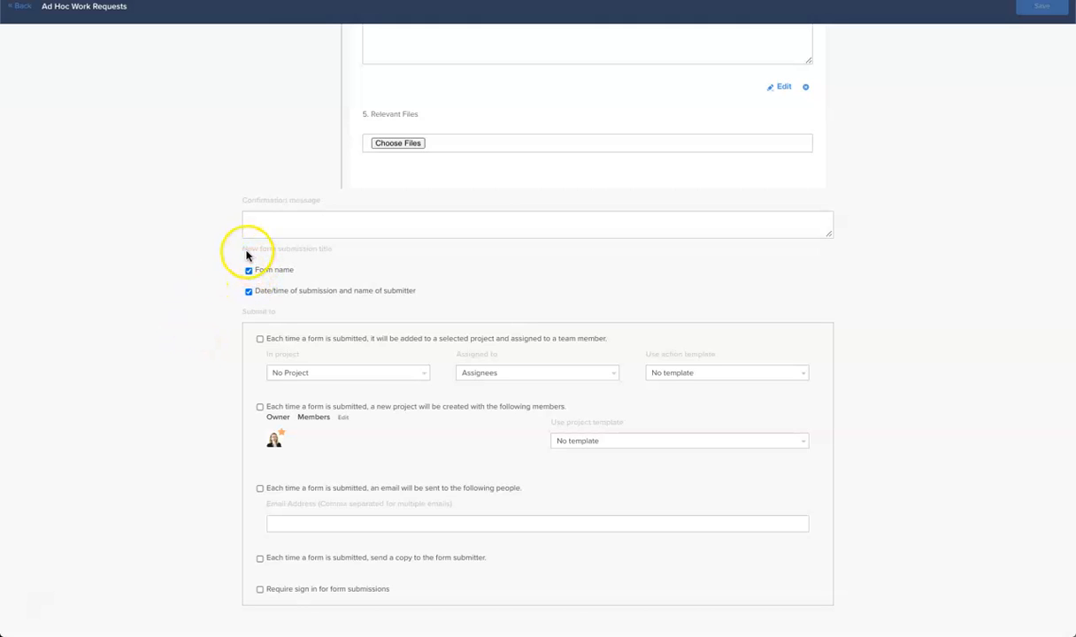
left_click(248, 290)
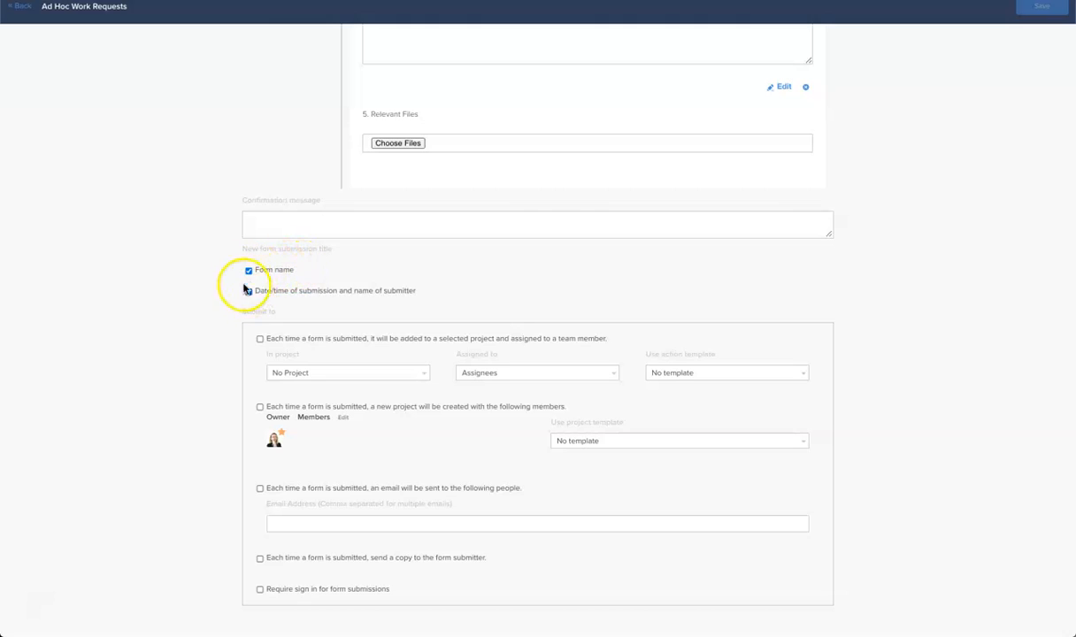
left_click(249, 290)
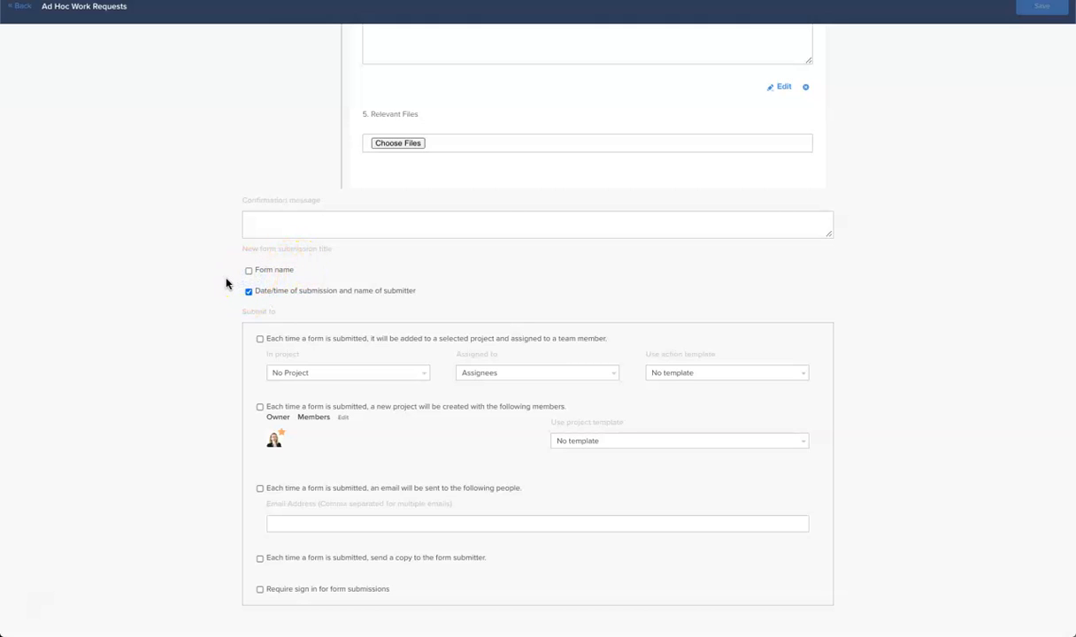
Set the confirmation message to 'Thank you, we will reply in 24hrs.'
type("Th")
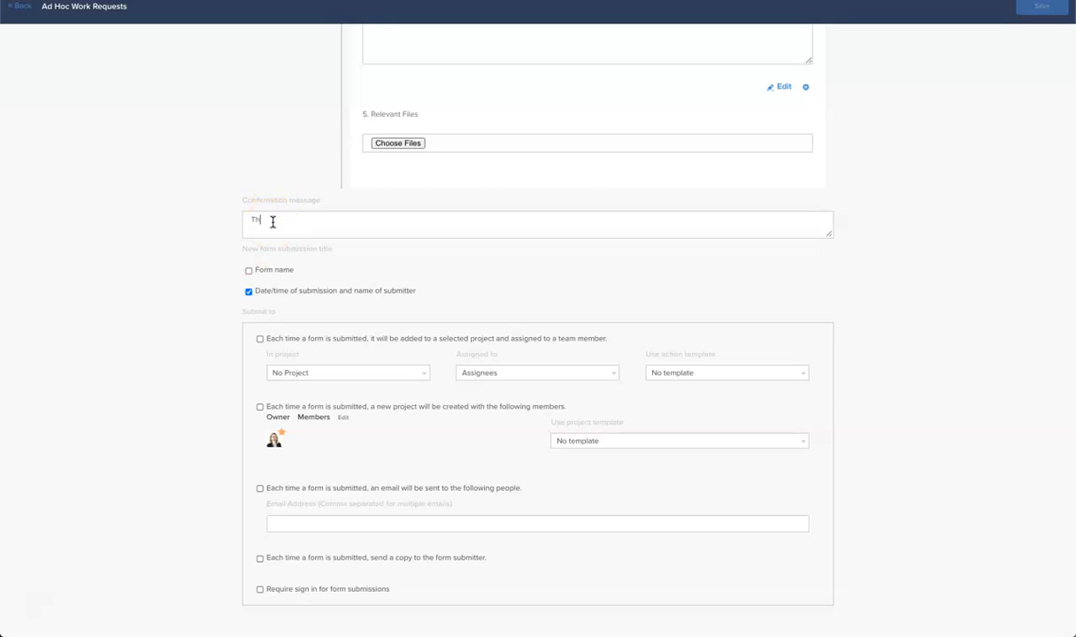
type("hank you, we")
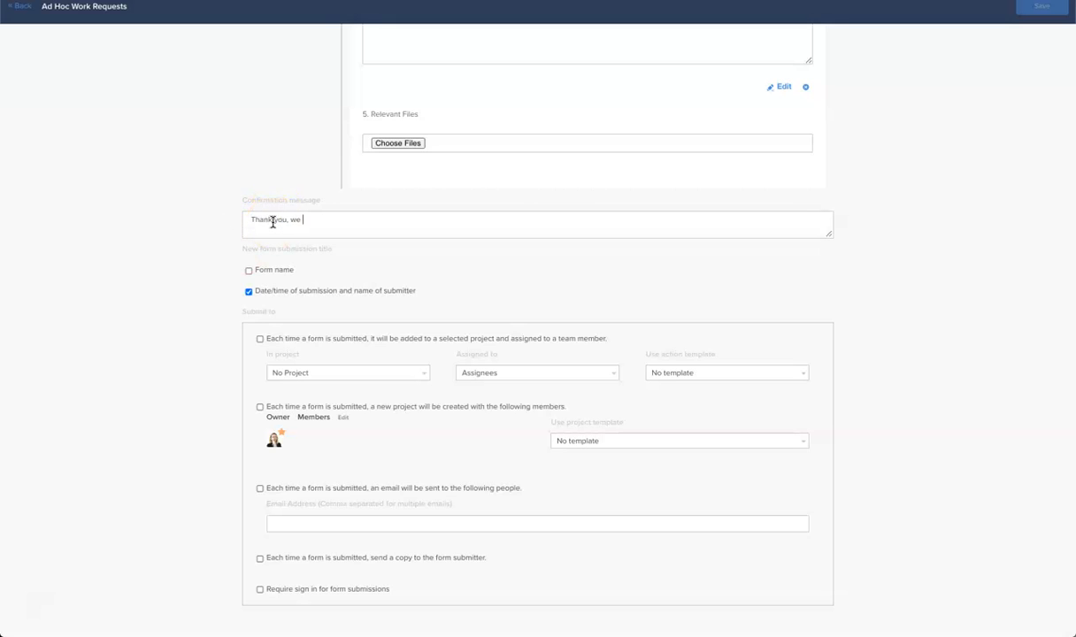
type("will reply in 24hrs.")
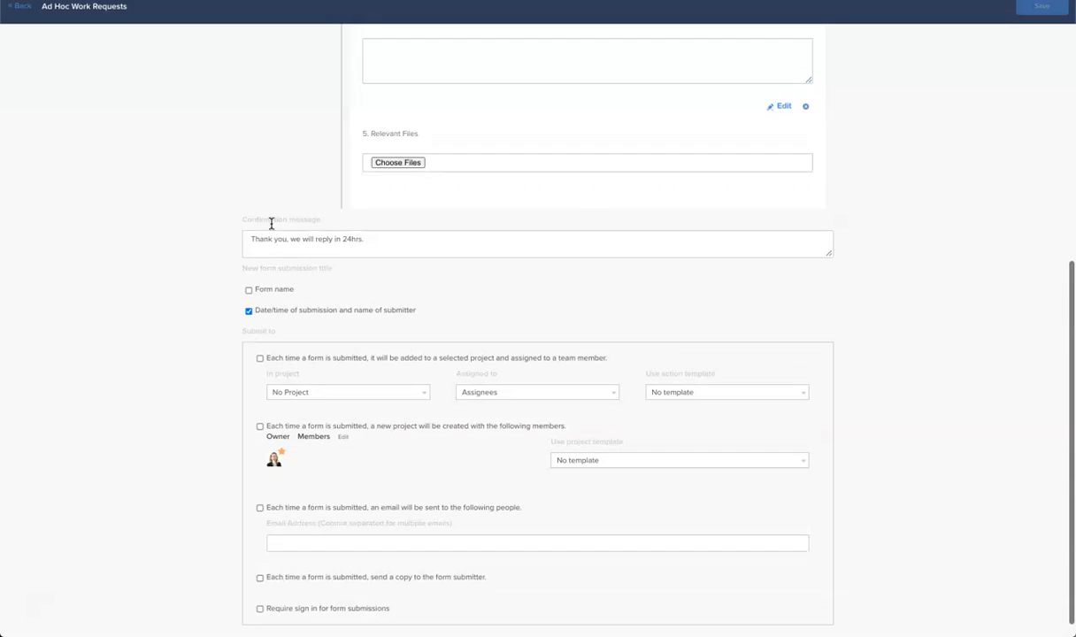
scroll("down", 3)
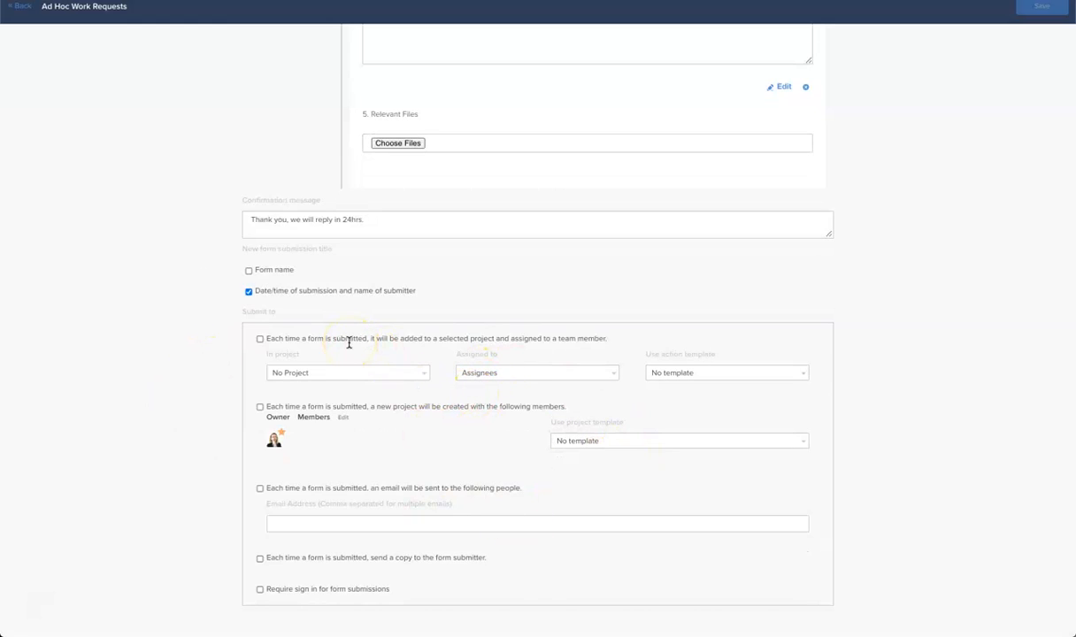
Add submissions to the Ad Hoc Work Intake project, assigned to Me, using the Creative review template
left_click(260, 339)
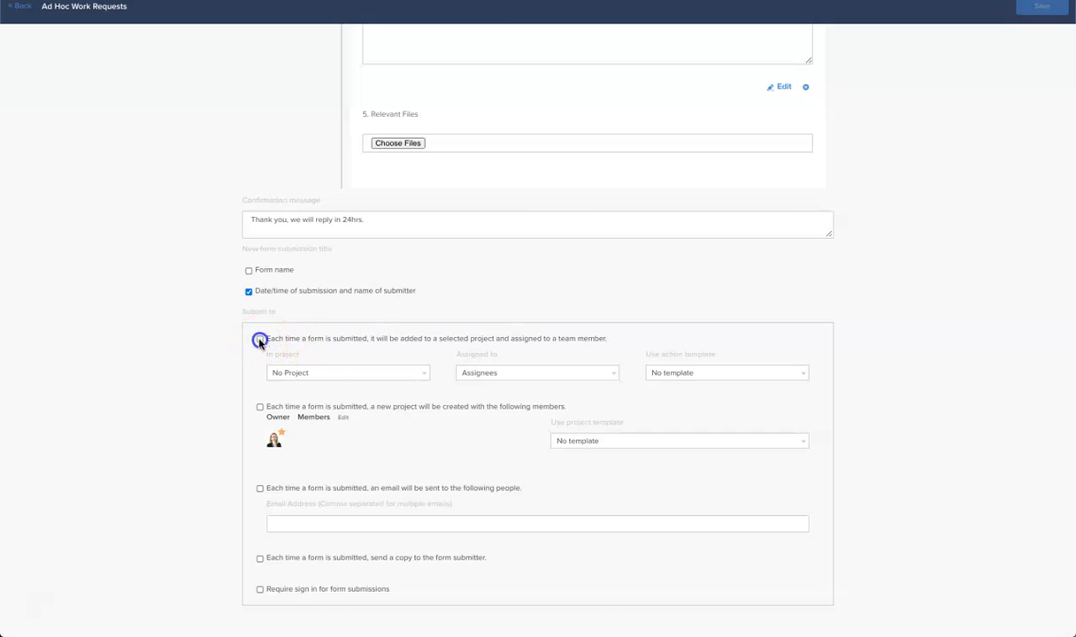
left_click(348, 373)
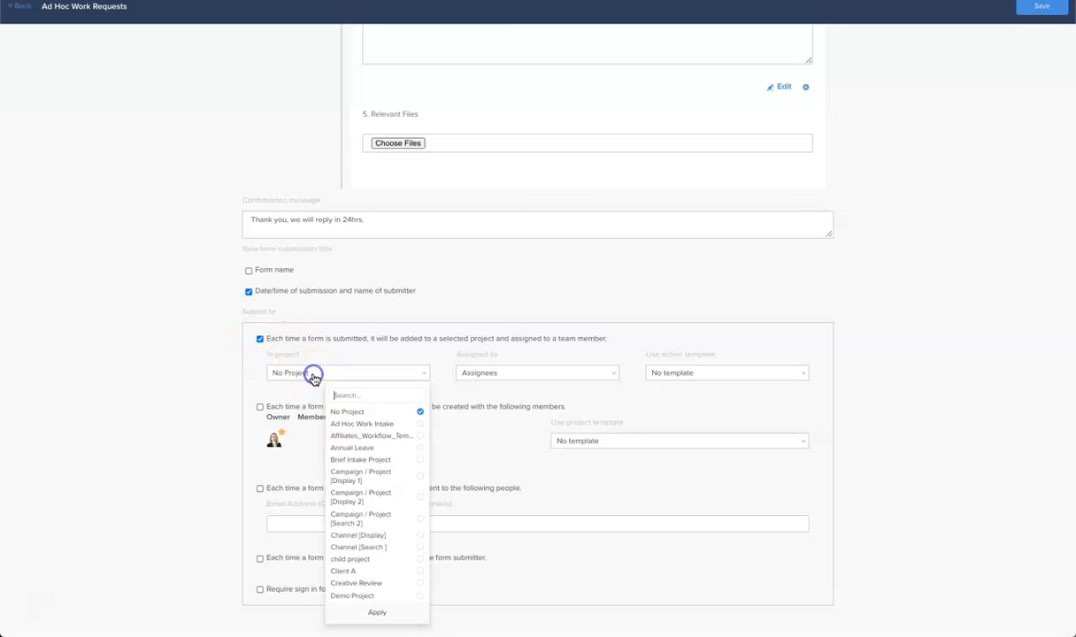
scroll("down", 3)
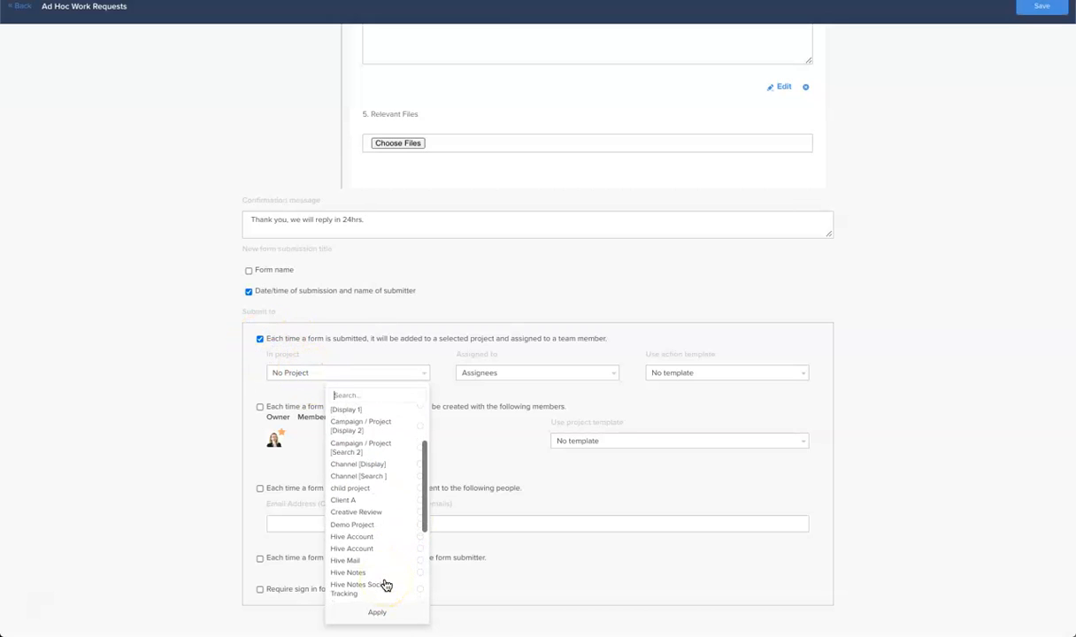
type("ad")
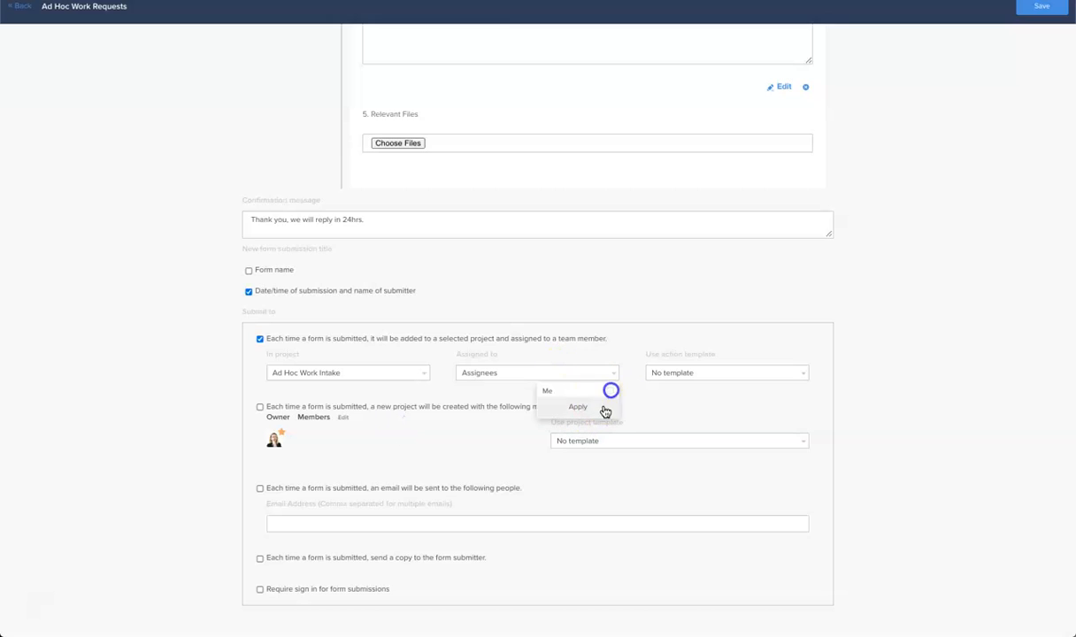
left_click(578, 406)
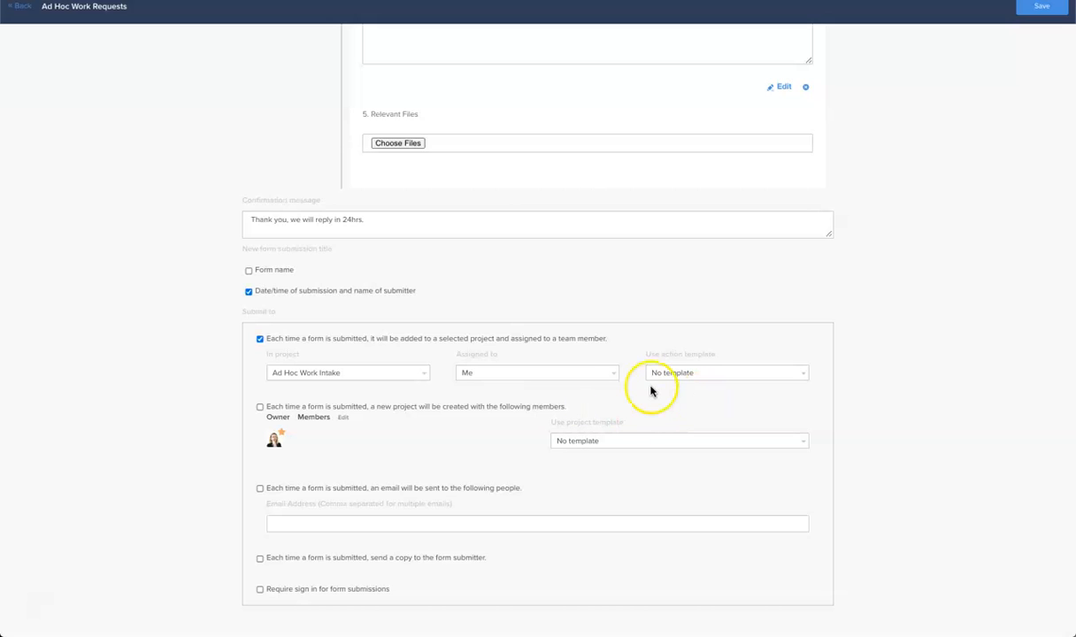
left_click(725, 373)
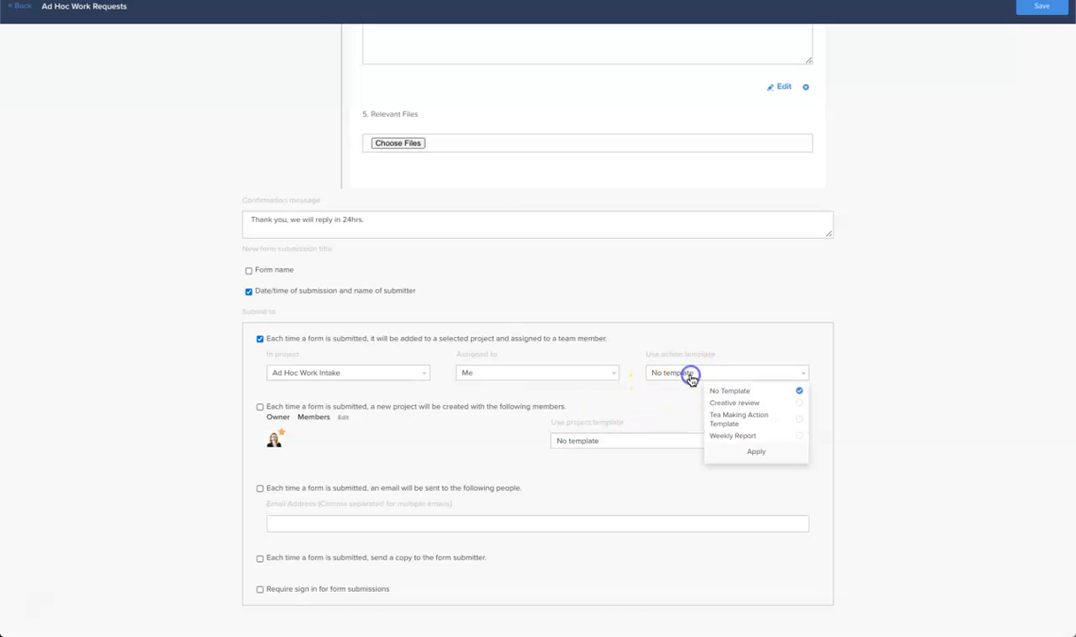
mouse_move(769, 408)
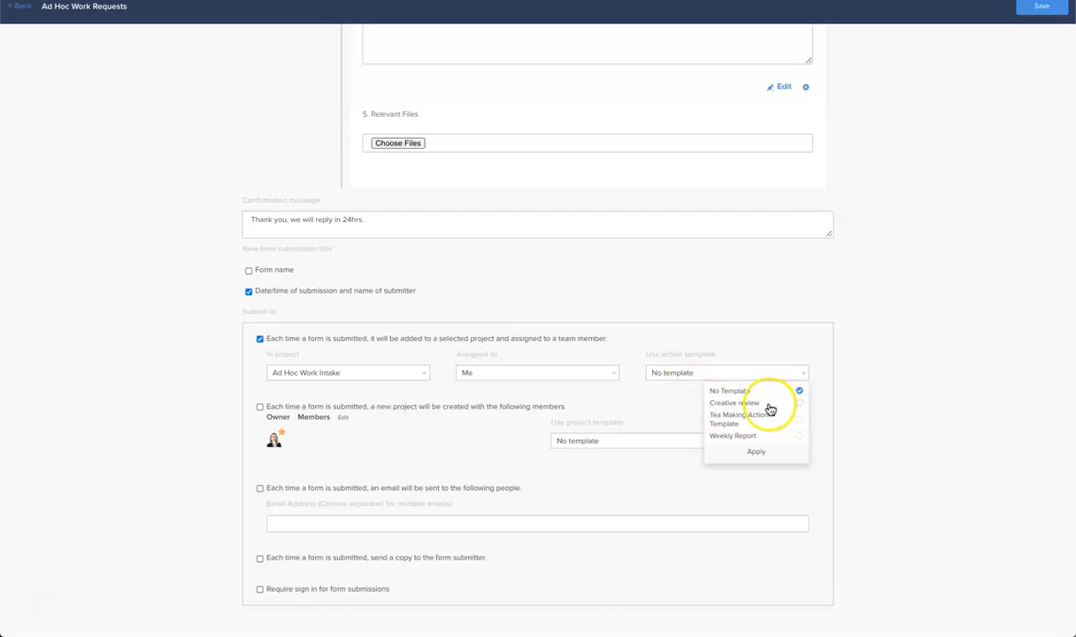
left_click(799, 403)
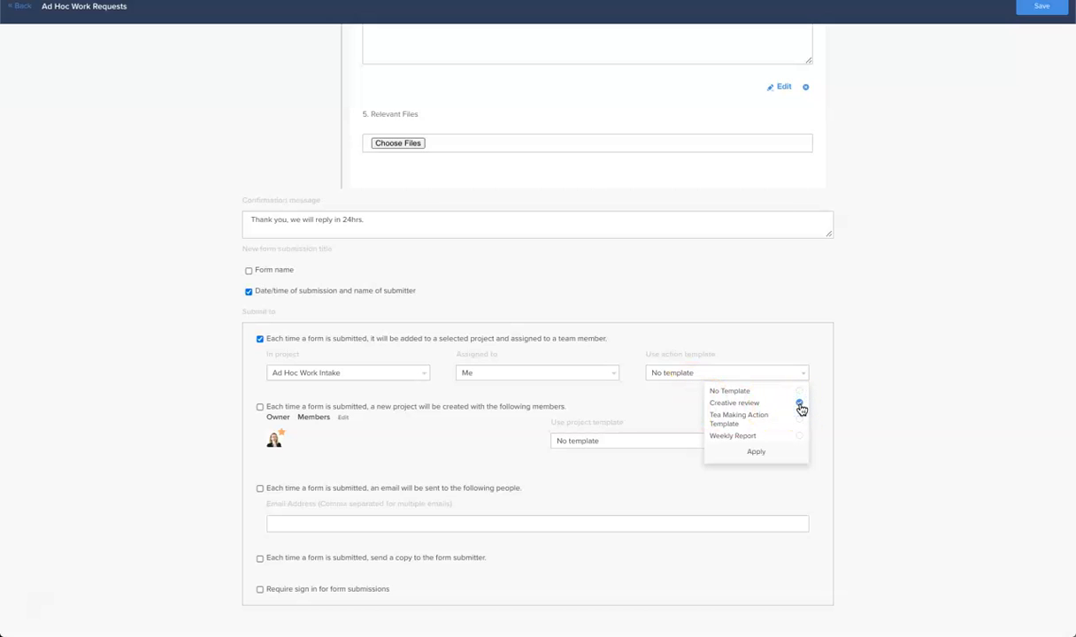
left_click(734, 402)
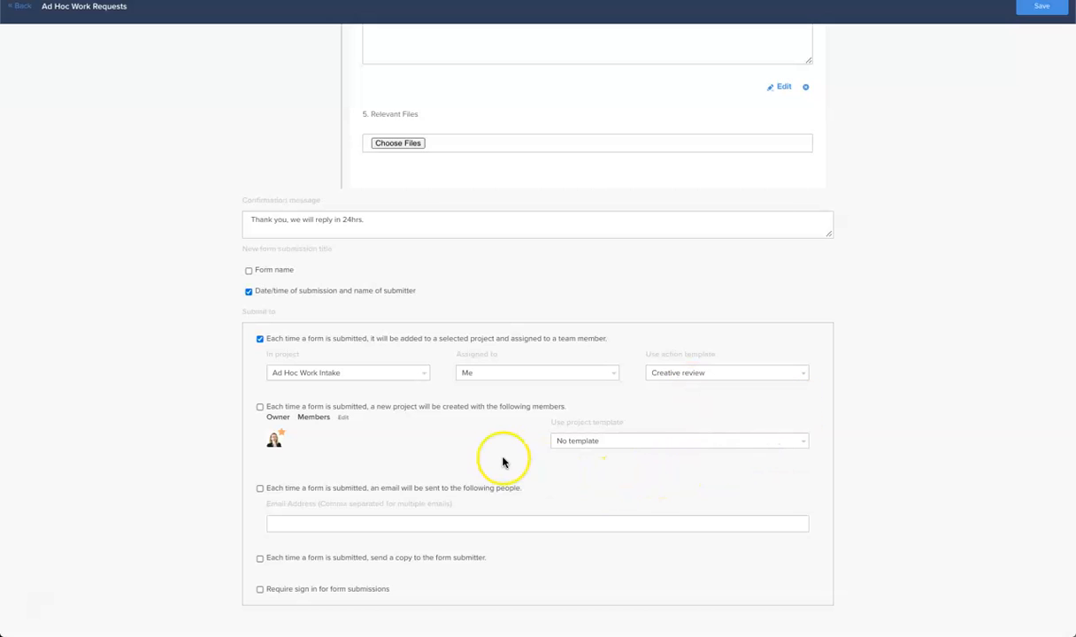
mouse_move(351, 453)
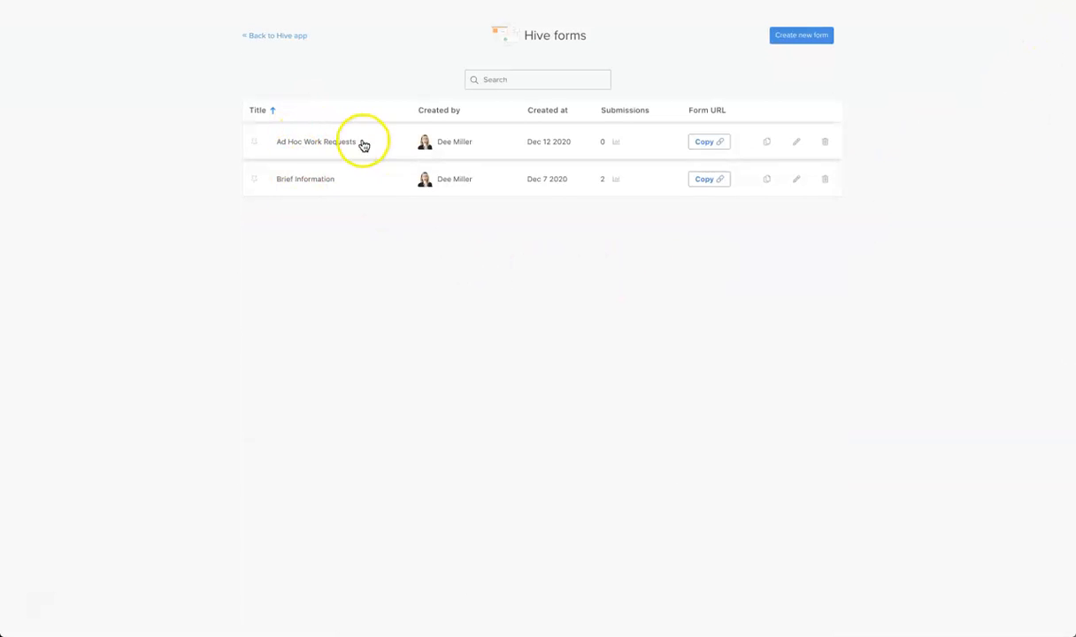
mouse_move(482, 236)
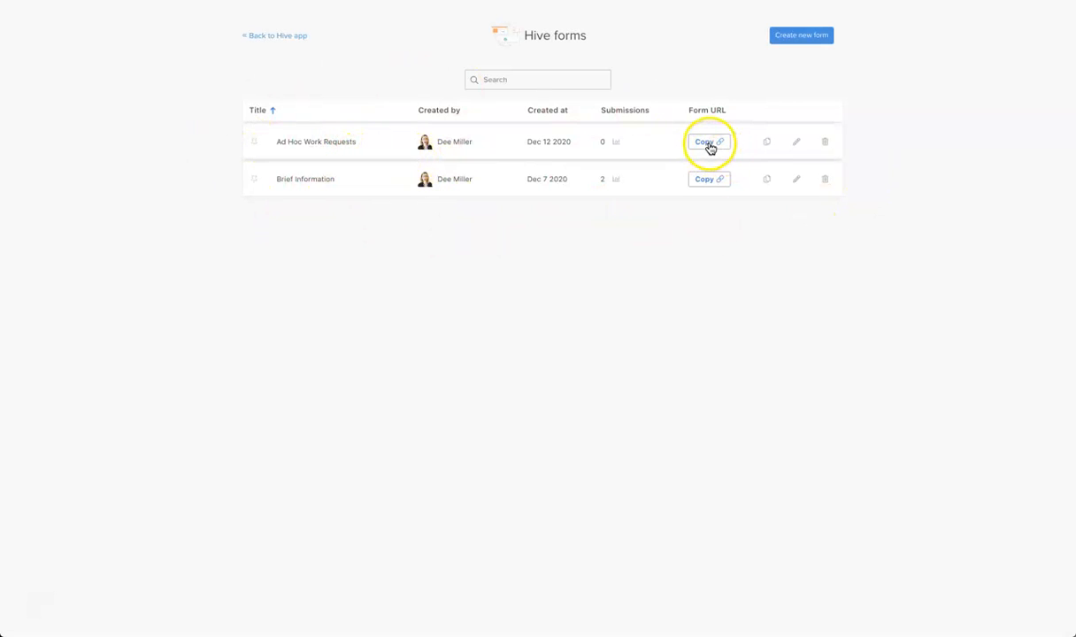
Copy the public Form URL for Ad Hoc Work Requests from the forms list
left_click(708, 142)
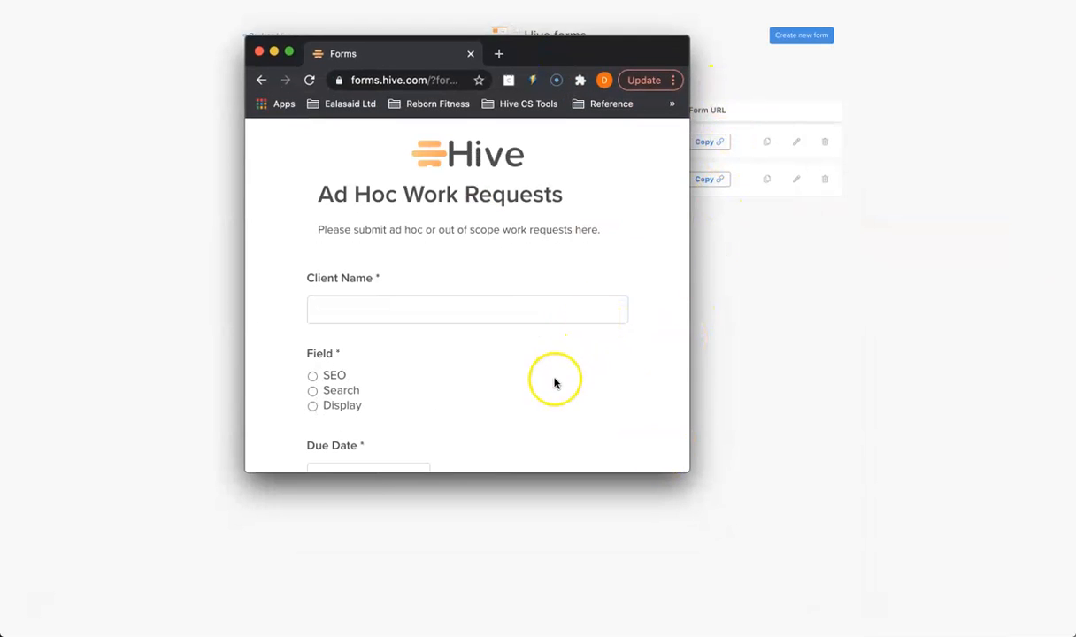
mouse_move(469, 379)
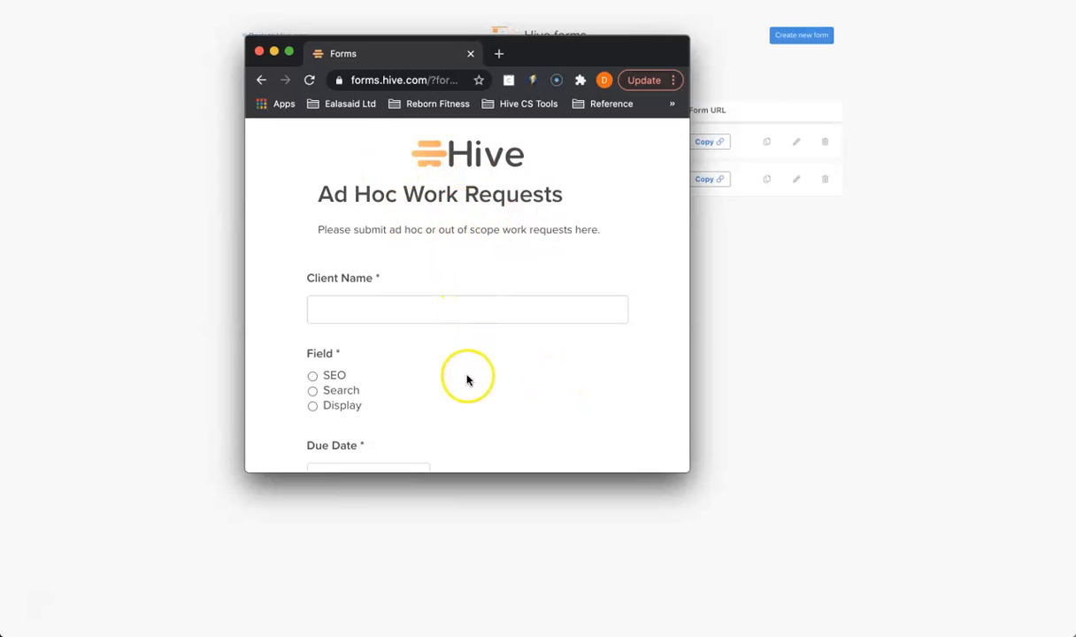
Scroll the live form past Request Details and Relevant Files to the Submit button
scroll("down", 3)
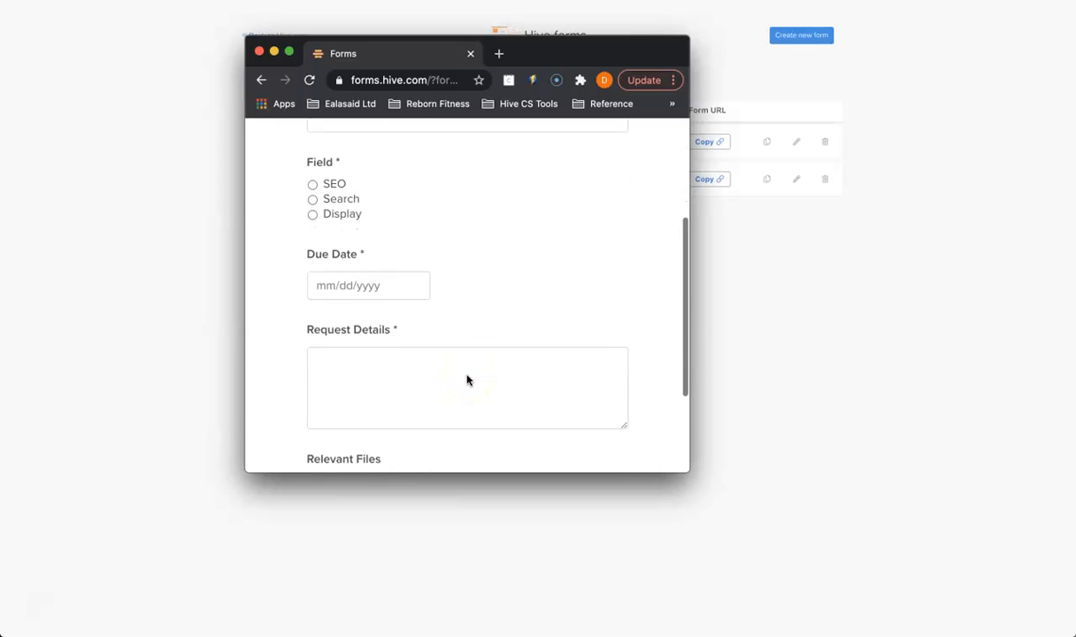
scroll("down", 3)
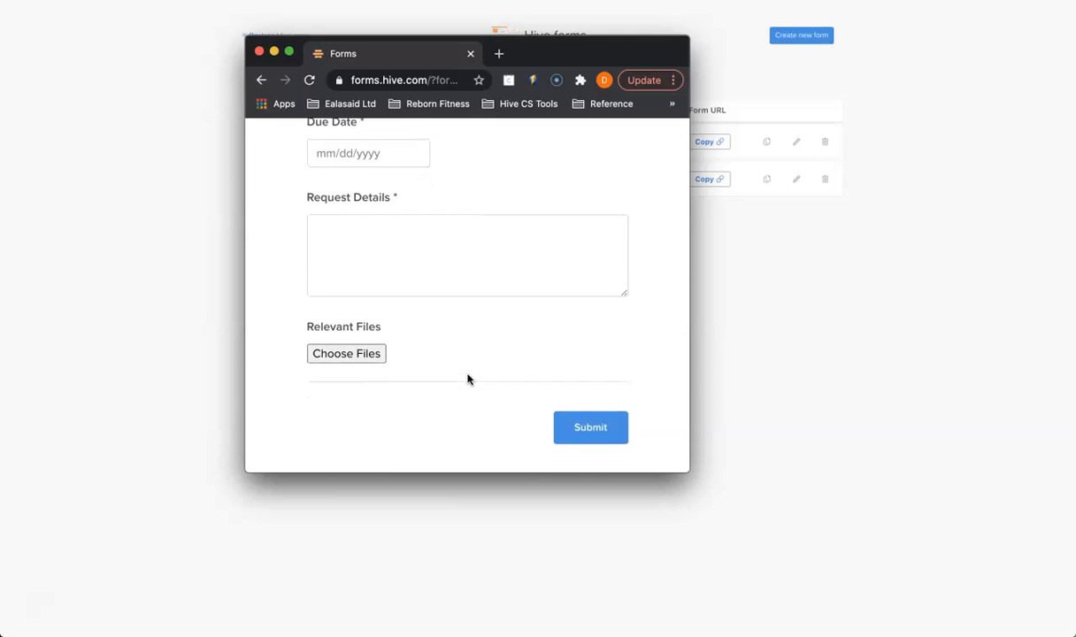
mouse_move(26, 607)
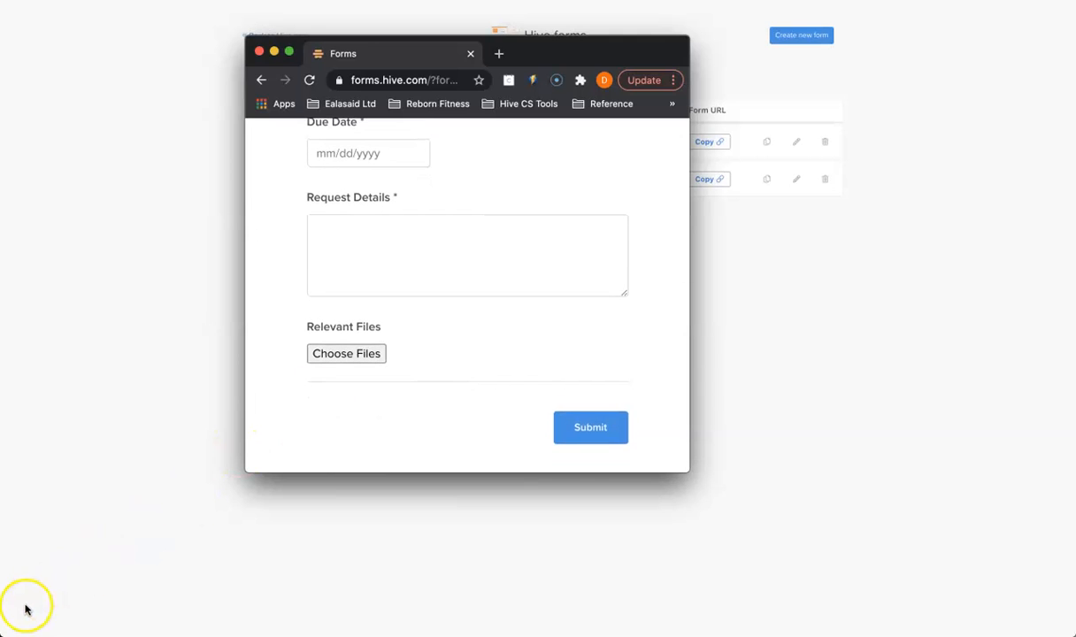